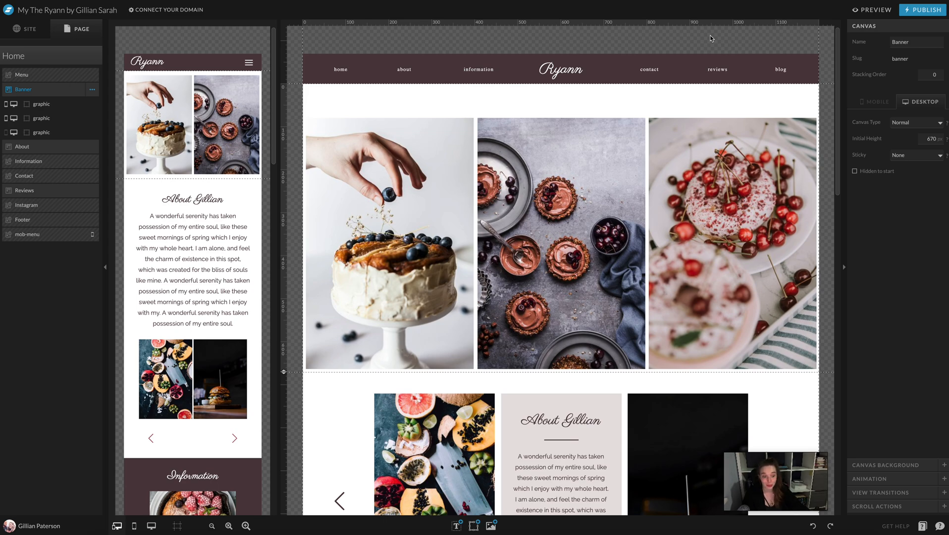
mouse_move(441, 108)
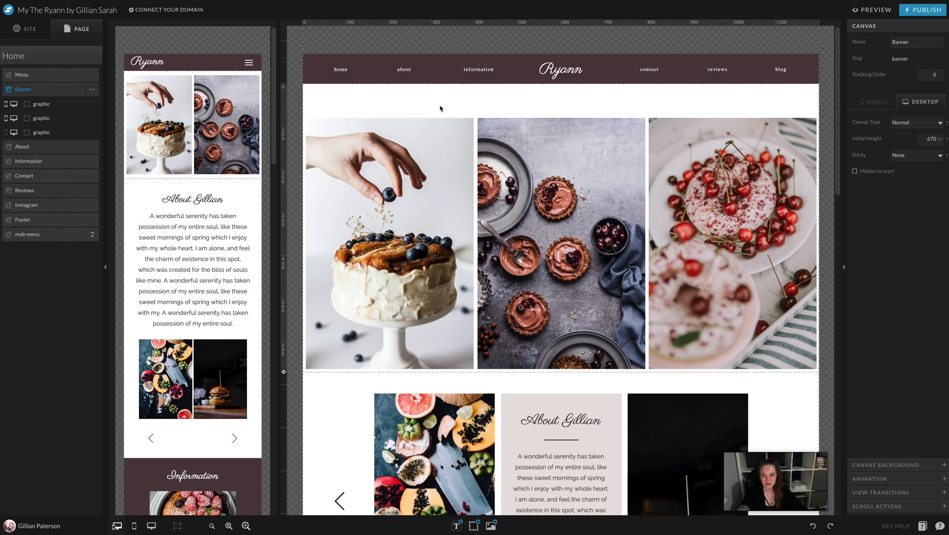
Replace the three banner food photos with SourcedCo floral table-setting photos, including a woman setting the table
left_click(388, 242)
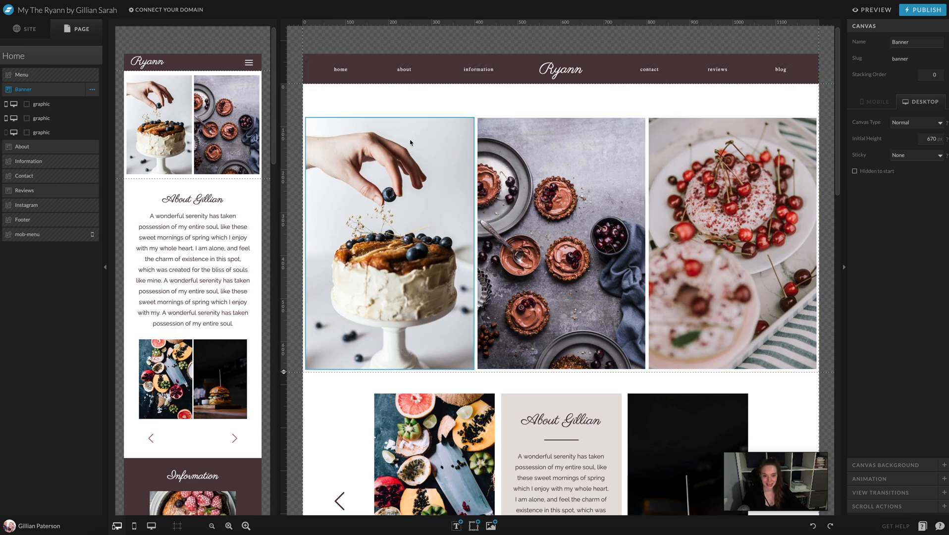
left_click(730, 243)
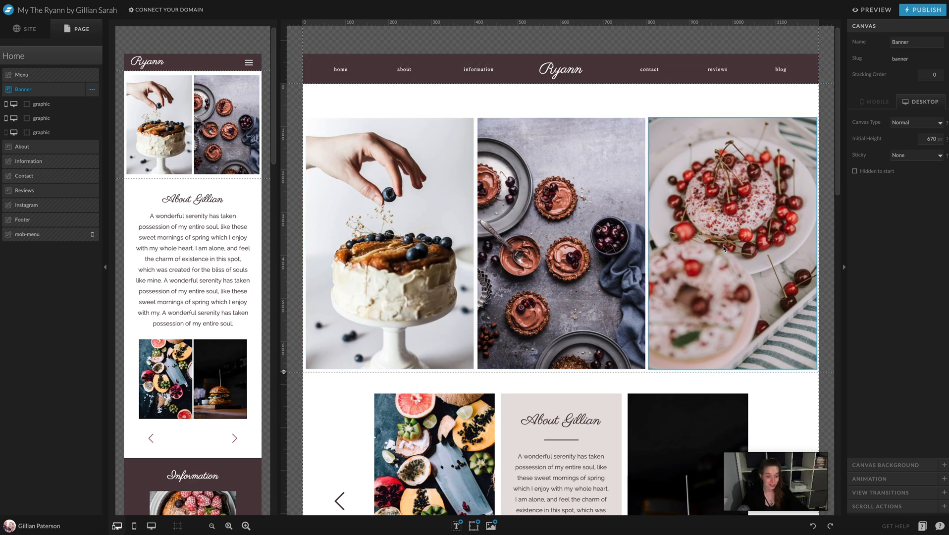
left_click(390, 242)
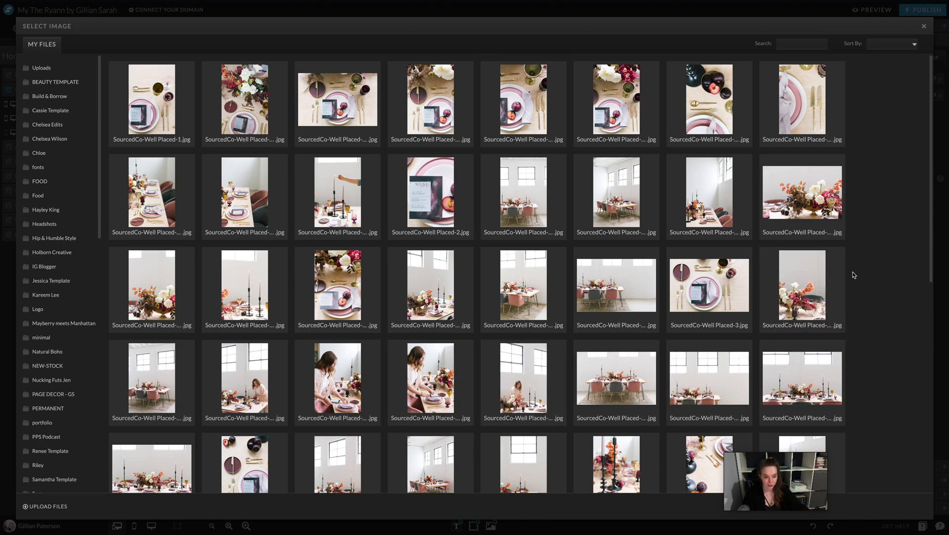
left_click(245, 104)
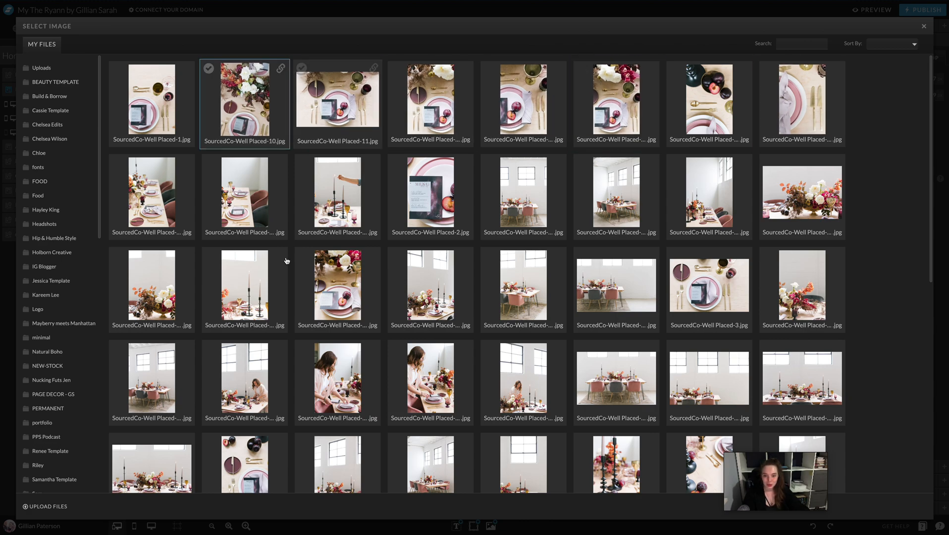
left_click(801, 289)
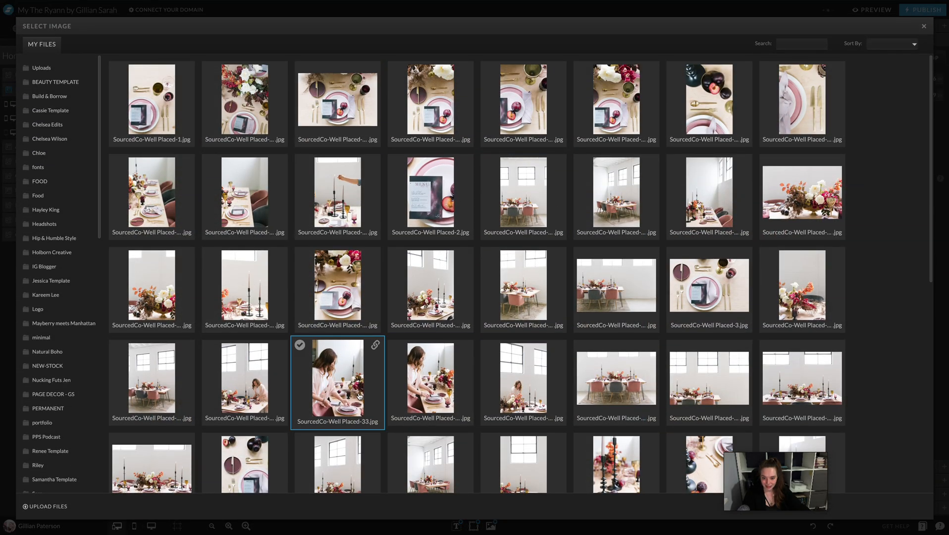
left_click(709, 195)
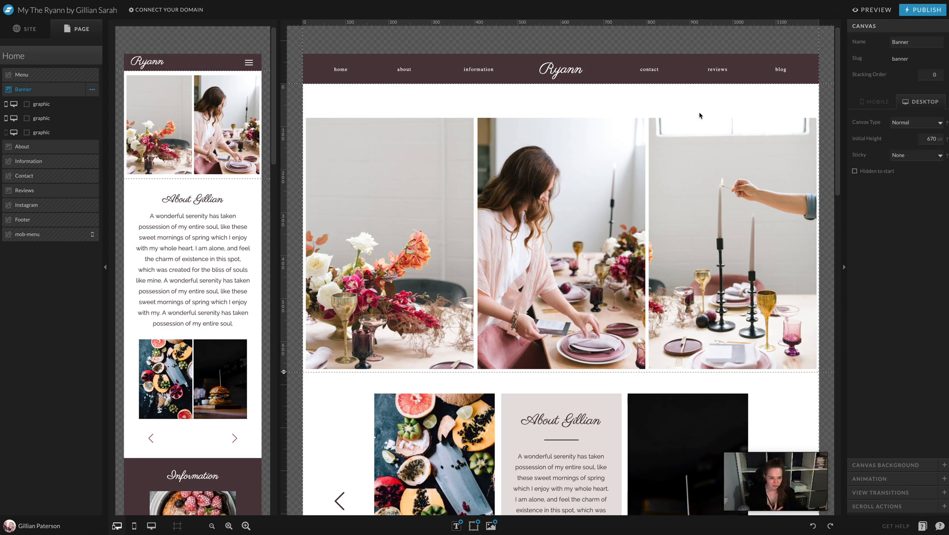
Swap the second and third banner photos for a pink plates flat-lay and a windowed dining table scene
left_click(730, 242)
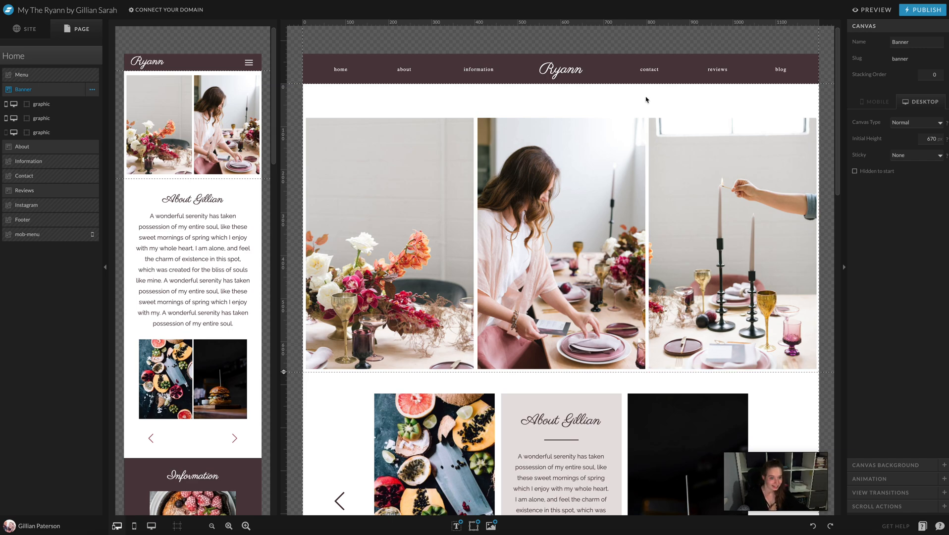
left_click(560, 242)
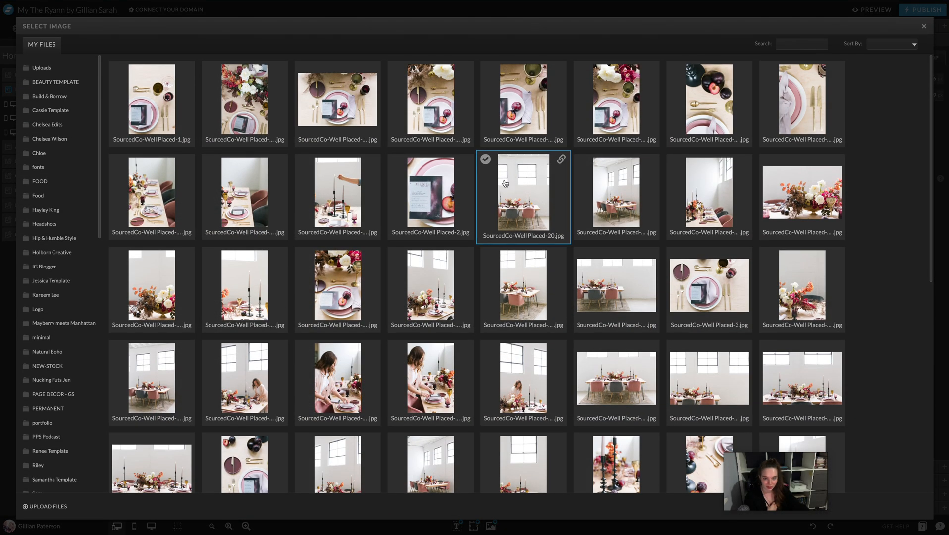
scroll("down", 3)
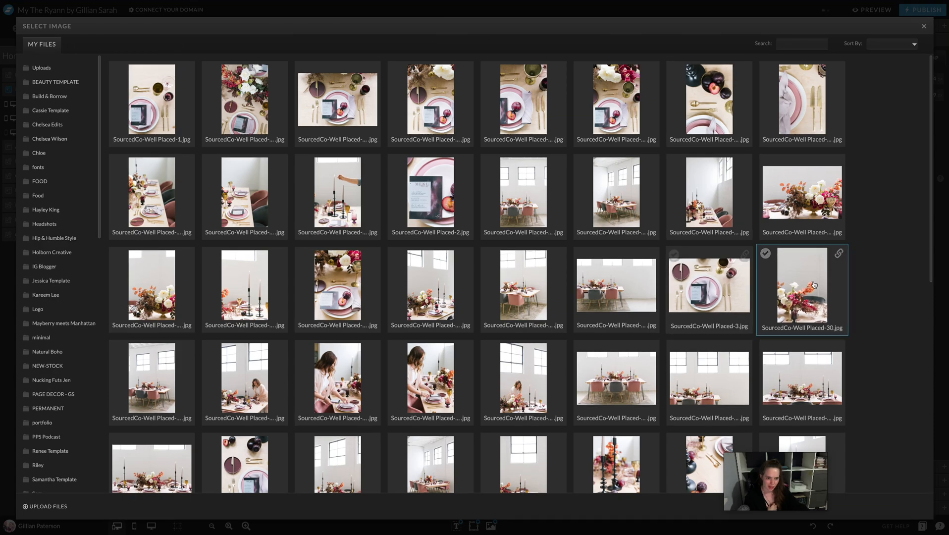
scroll("down", 3)
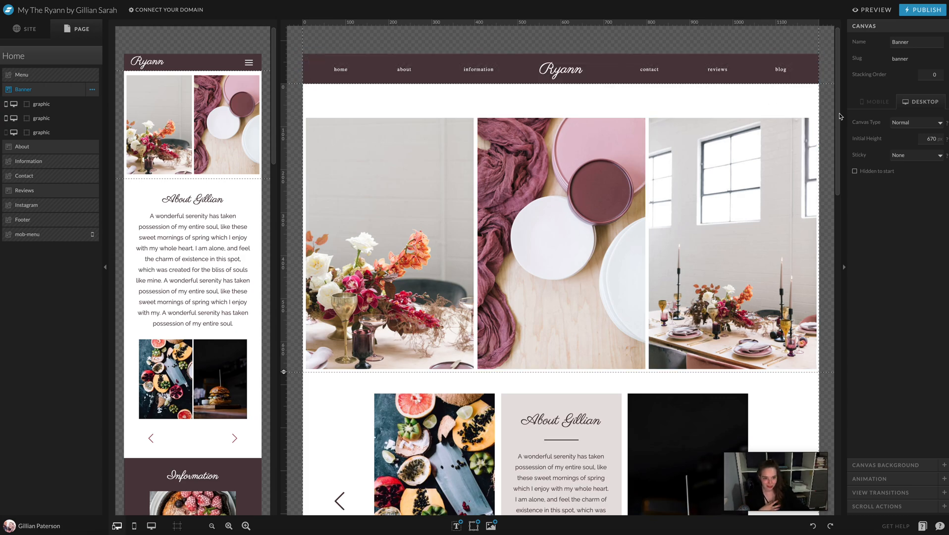
Put an overhead plated place-setting photo into the About section's third slide
scroll("down", 3)
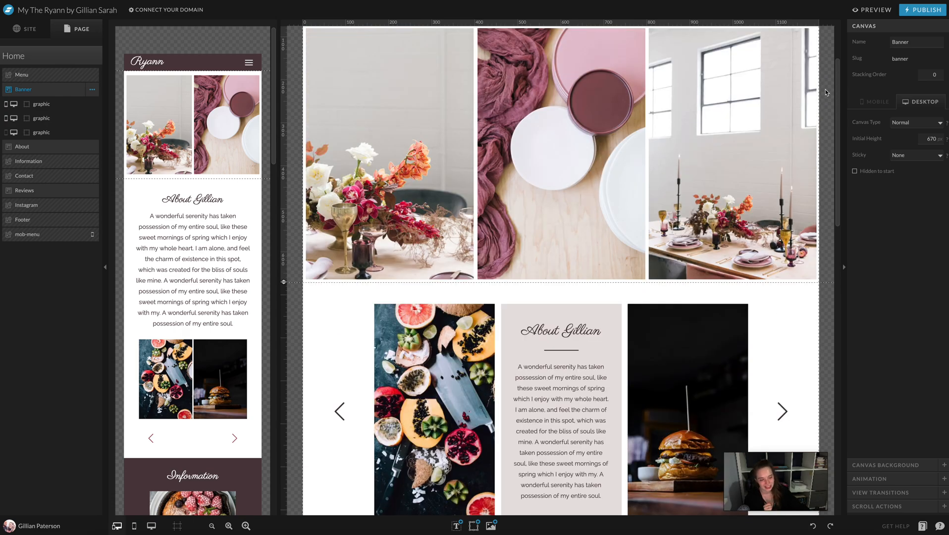
left_click(560, 170)
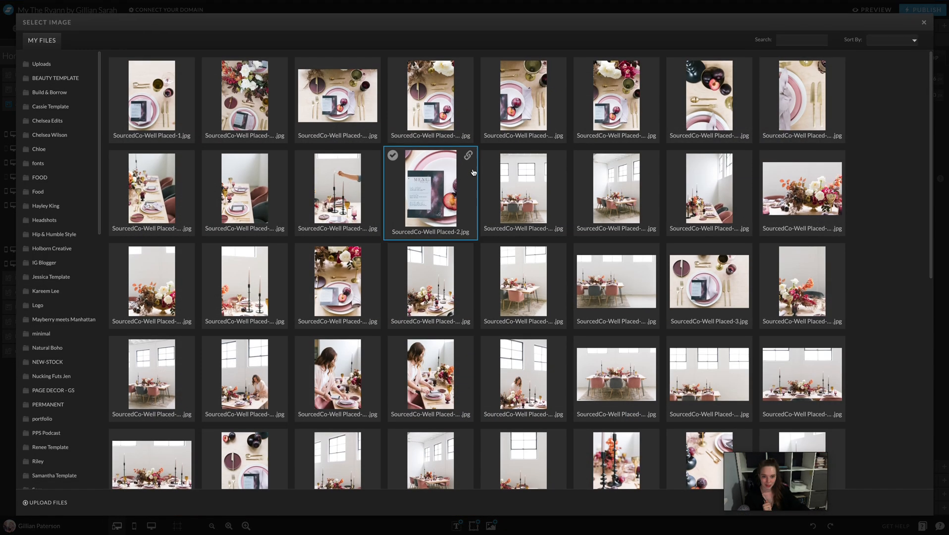
scroll("down", 3)
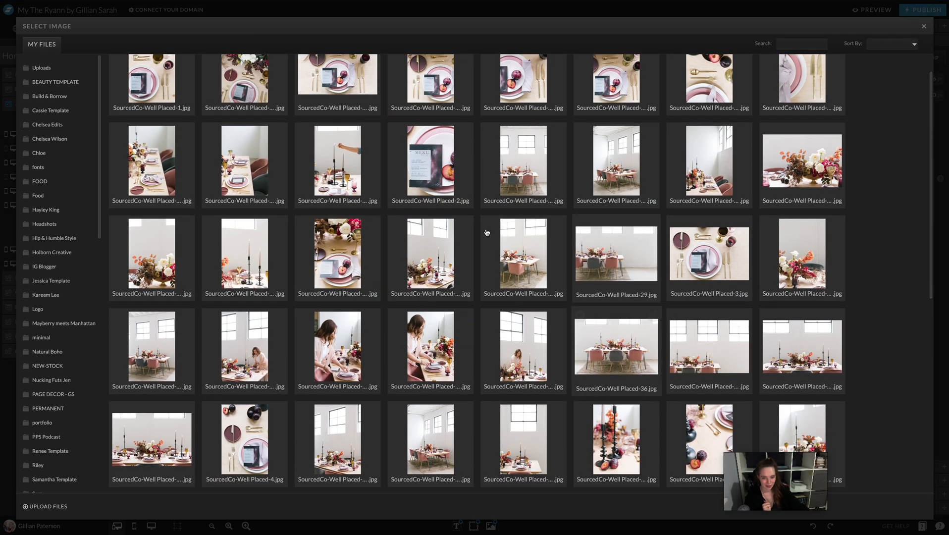
left_click(430, 347)
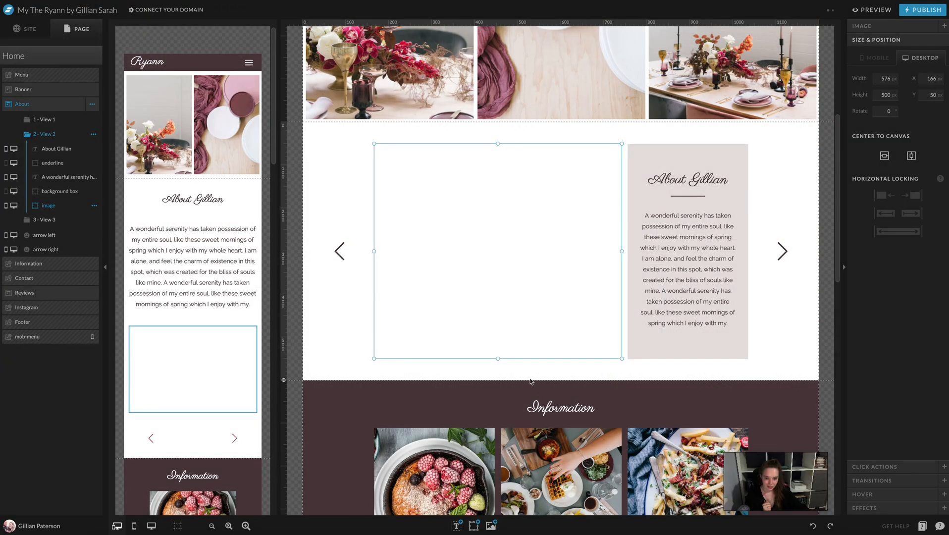
left_click(45, 149)
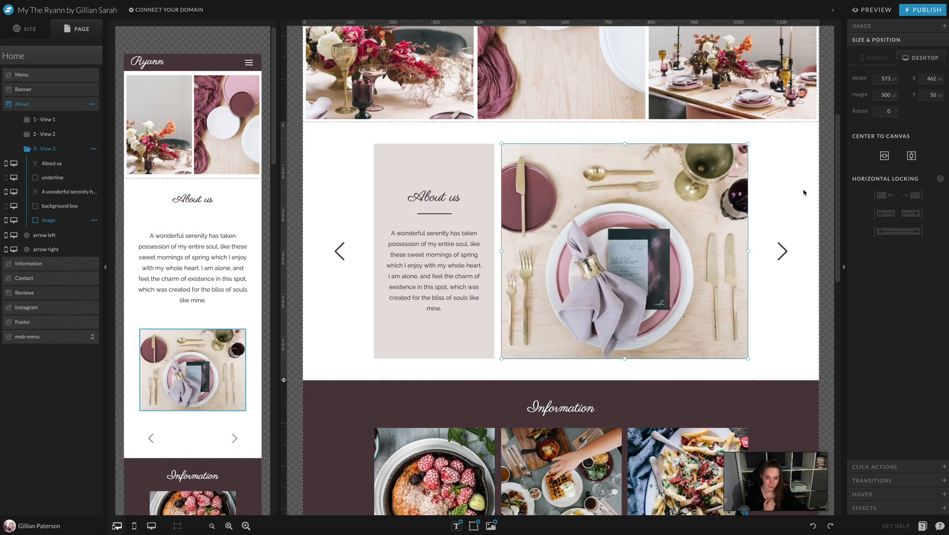
left_click(872, 10)
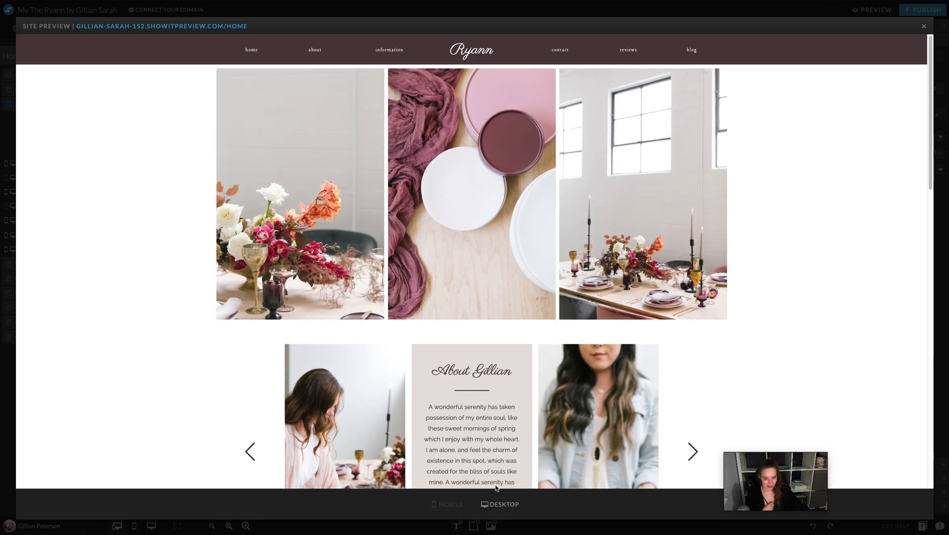
scroll("down", 3)
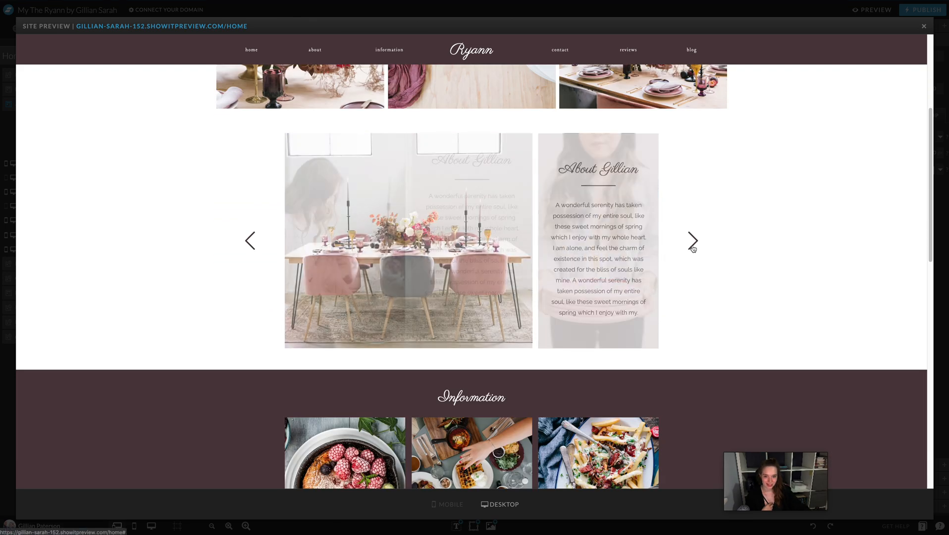
left_click(693, 240)
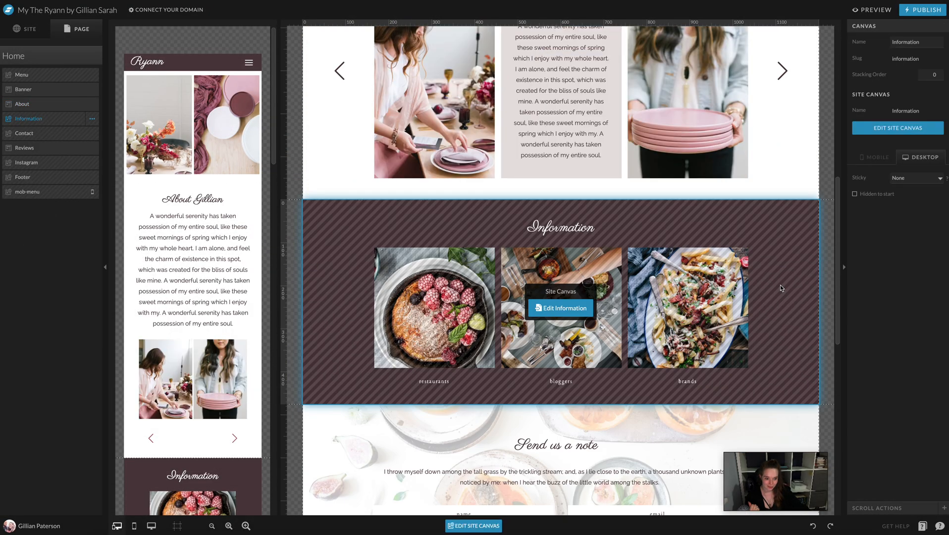
Replace the Information section's food photos with a dining table, pink plate setting and floral arrangement
left_click(560, 309)
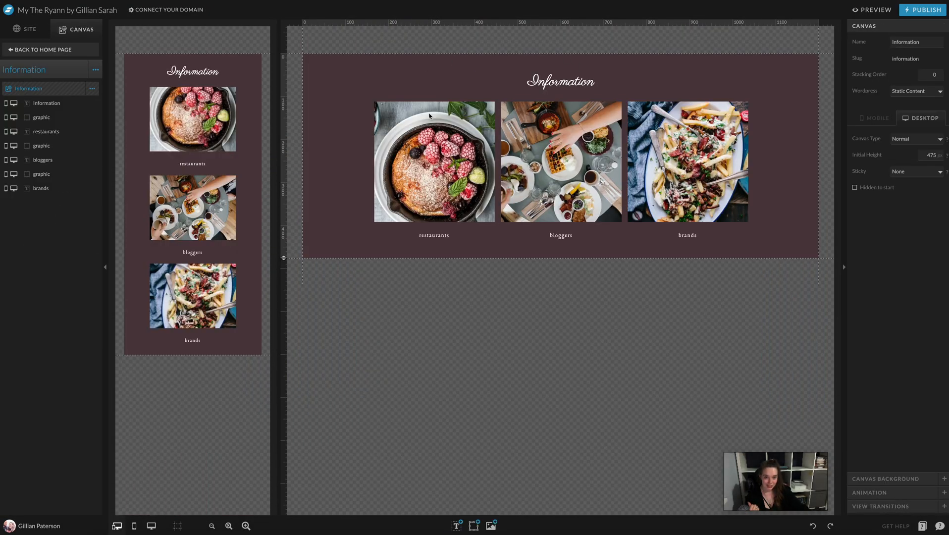
left_click(687, 161)
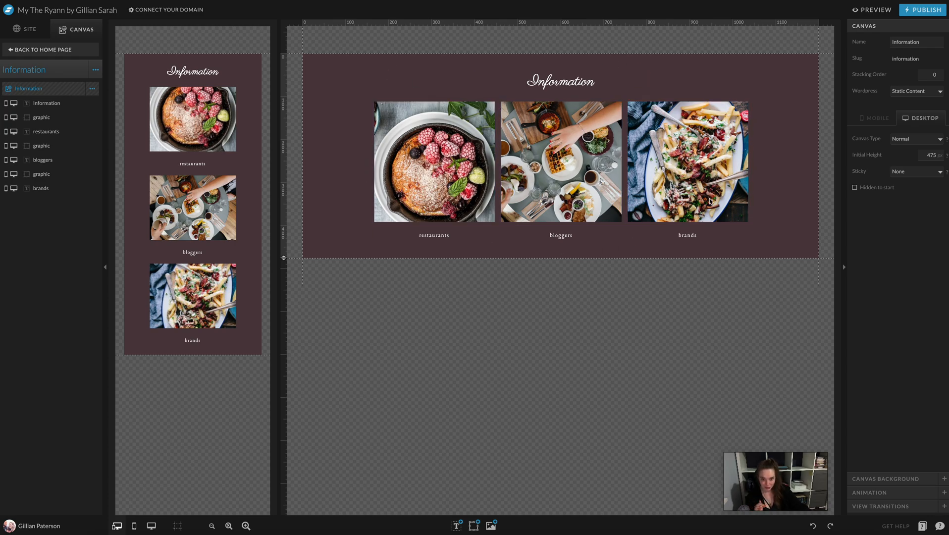
left_click(433, 160)
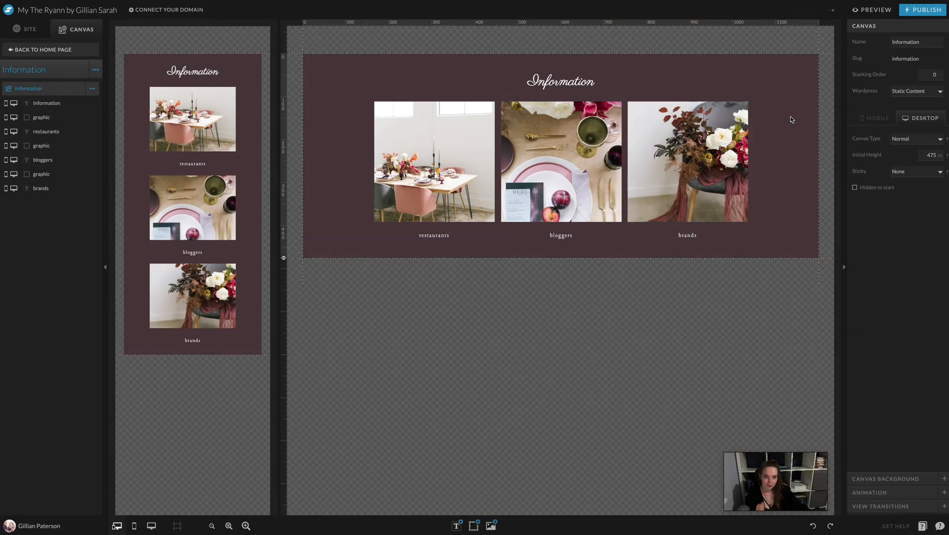
left_click(434, 161)
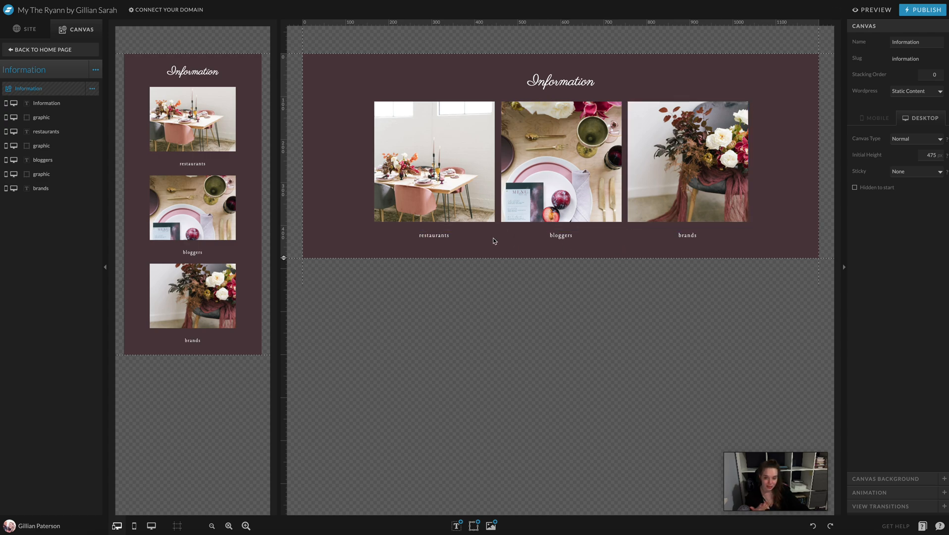
Rename the Information captions from restaurants, bloggers and brands to engagements, weddings and anniversaries
left_click(433, 235)
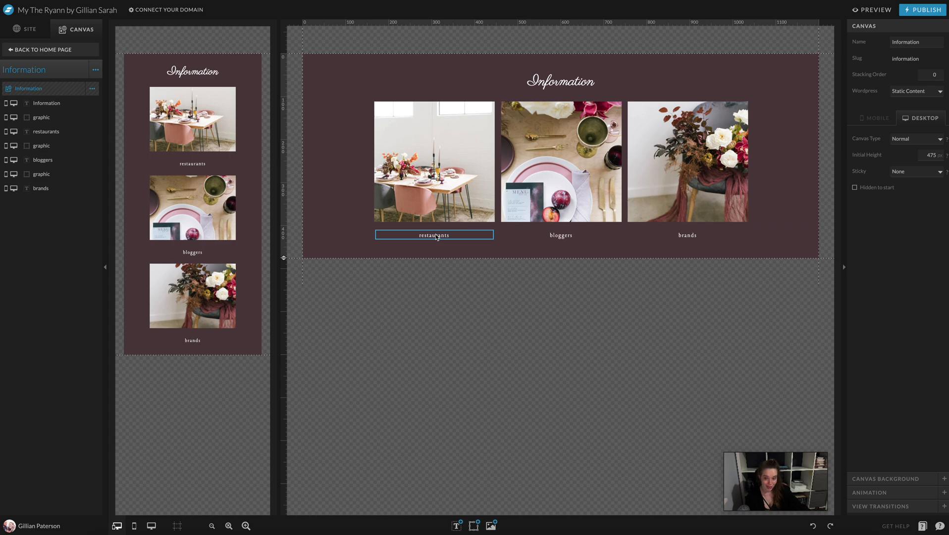
left_click(687, 235)
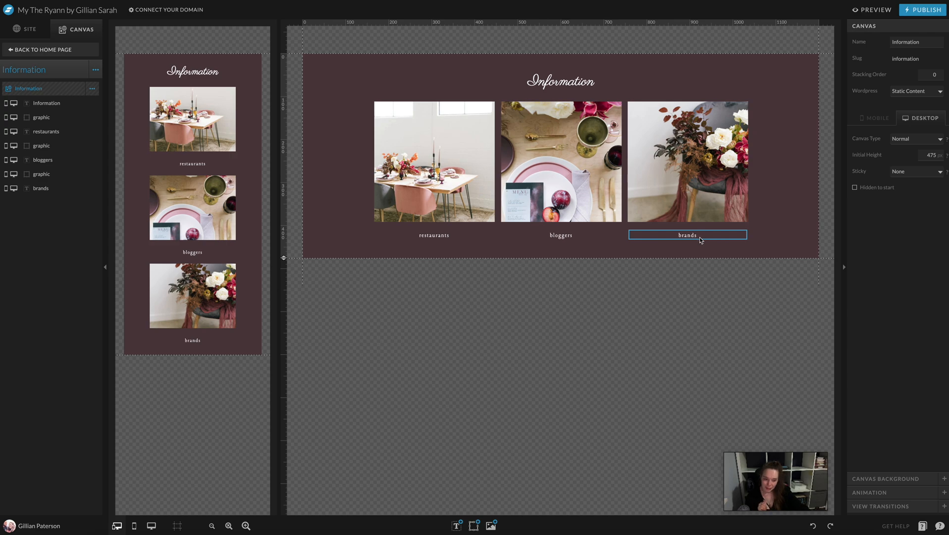
double_click(433, 235)
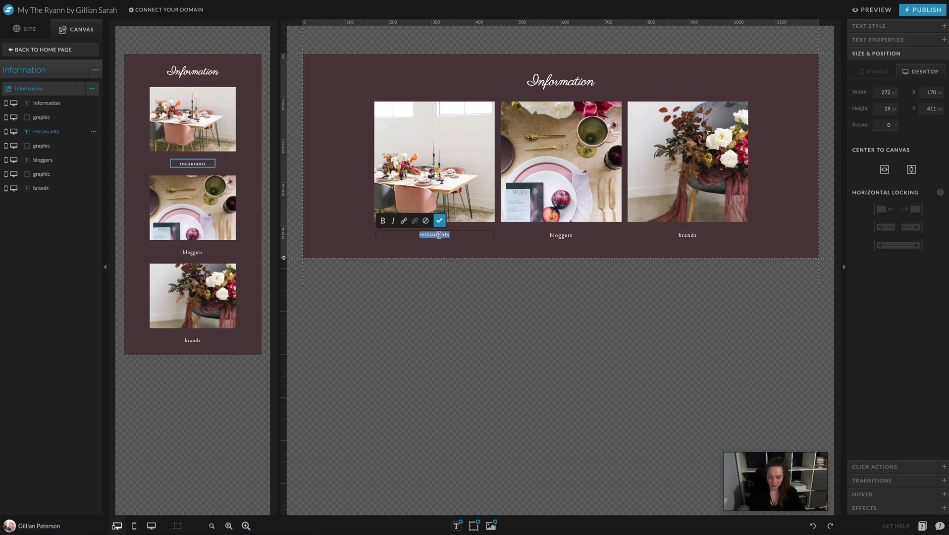
type("engagements")
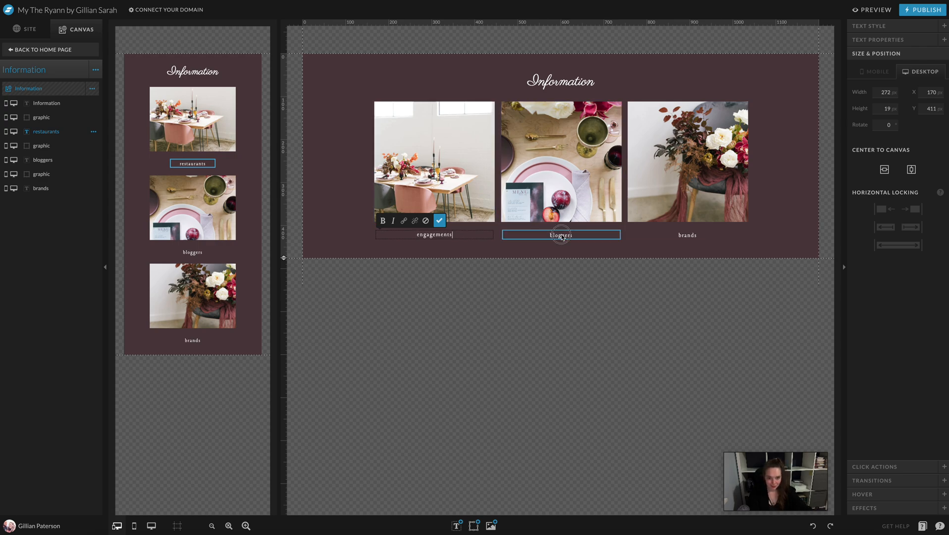
type("weddi")
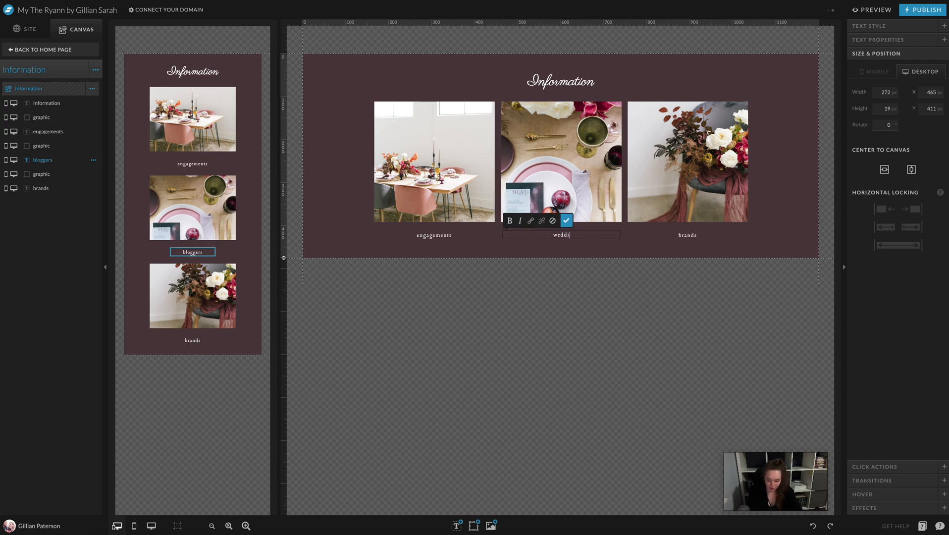
left_click(687, 235)
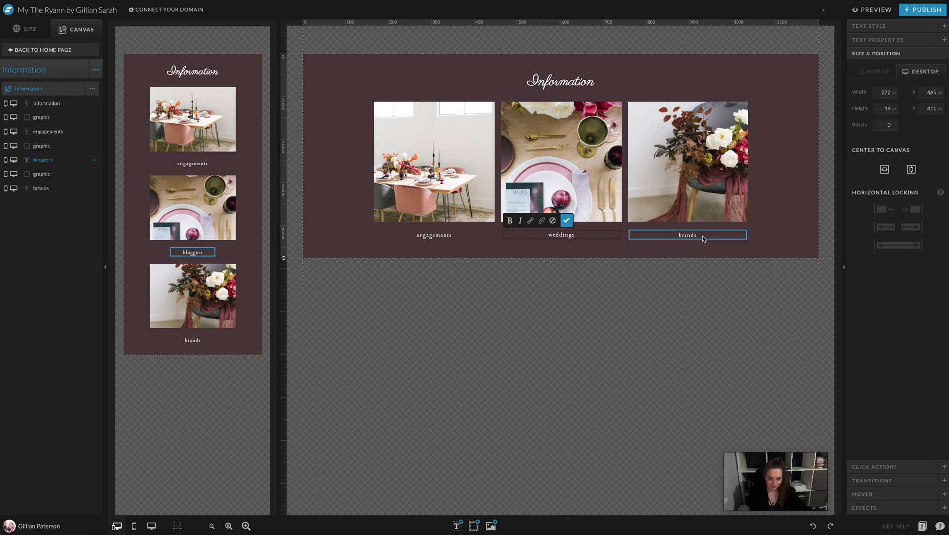
type("anniversaries")
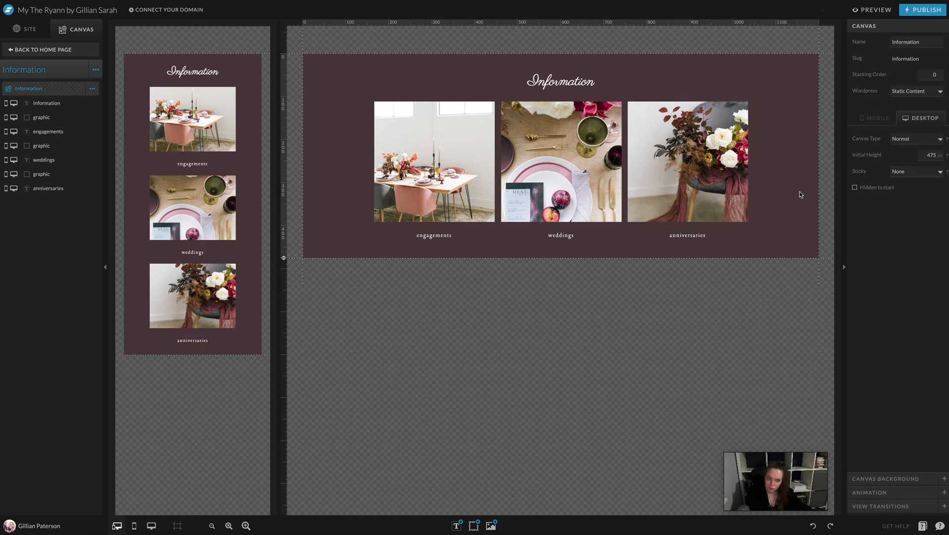
Return to the Home page and open the Package 3 page from the Pages list
left_click(687, 235)
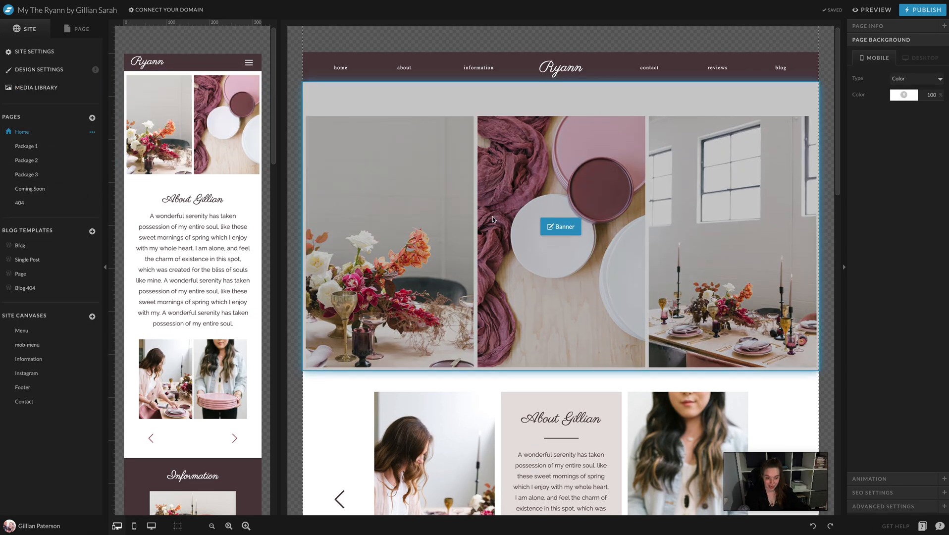
scroll("down", 3)
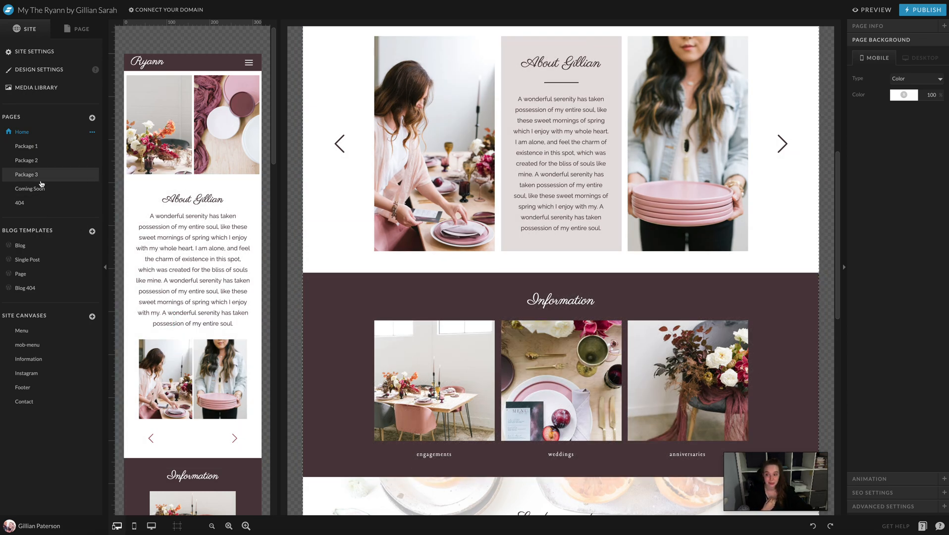
left_click(28, 174)
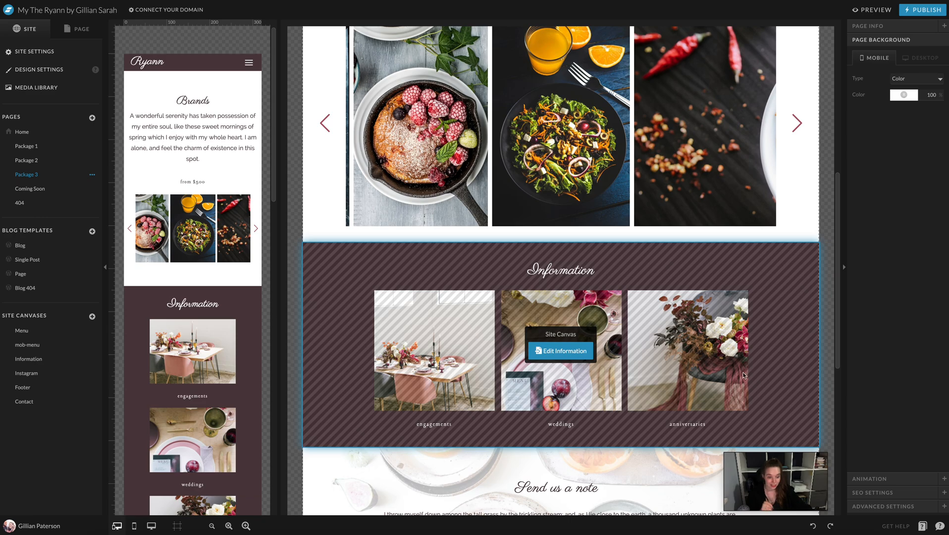
scroll("down", 3)
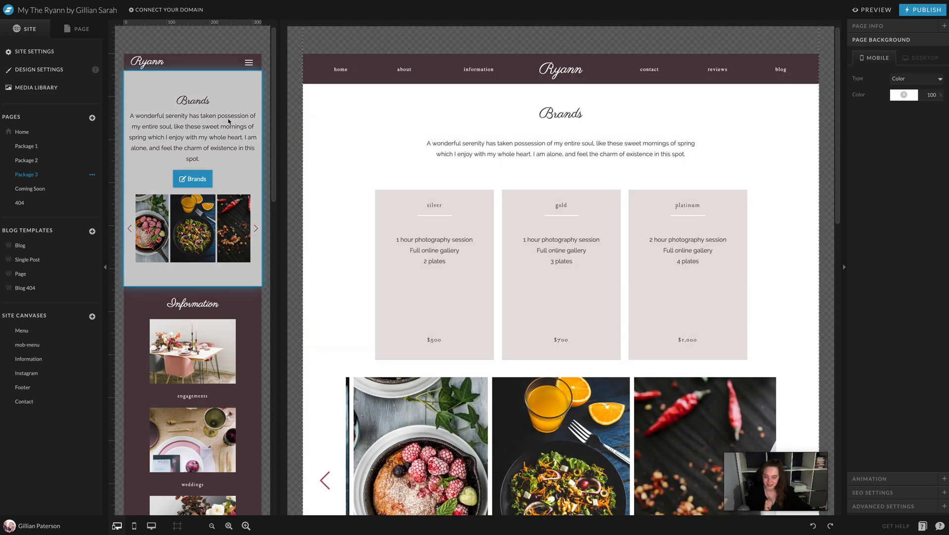
Set the Contact canvas desktop background to the sourcedco-well_placed-38 table-setting photo
left_click(22, 131)
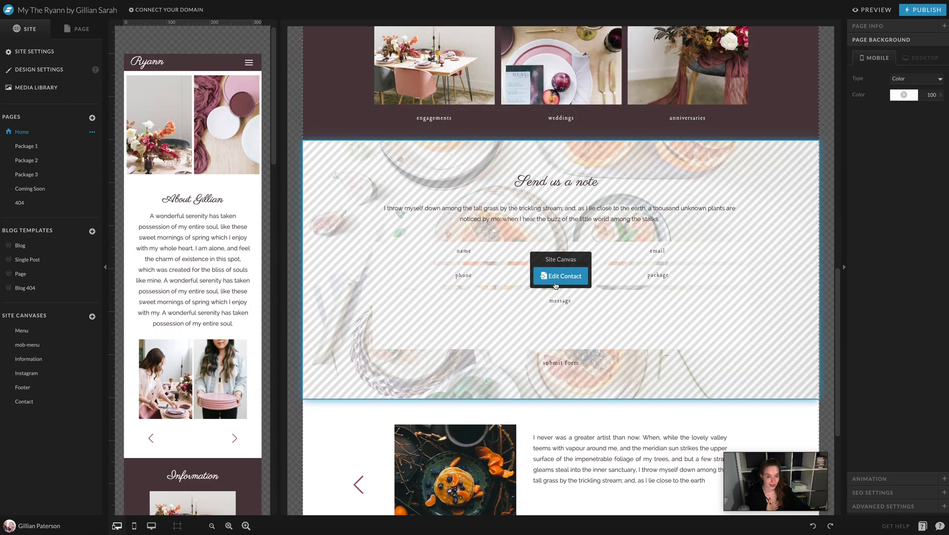
left_click(560, 277)
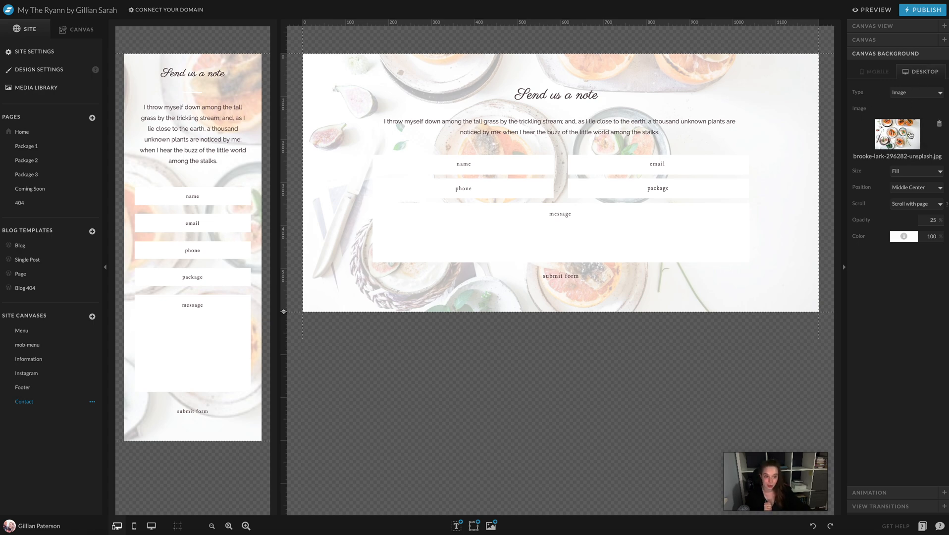
left_click(897, 134)
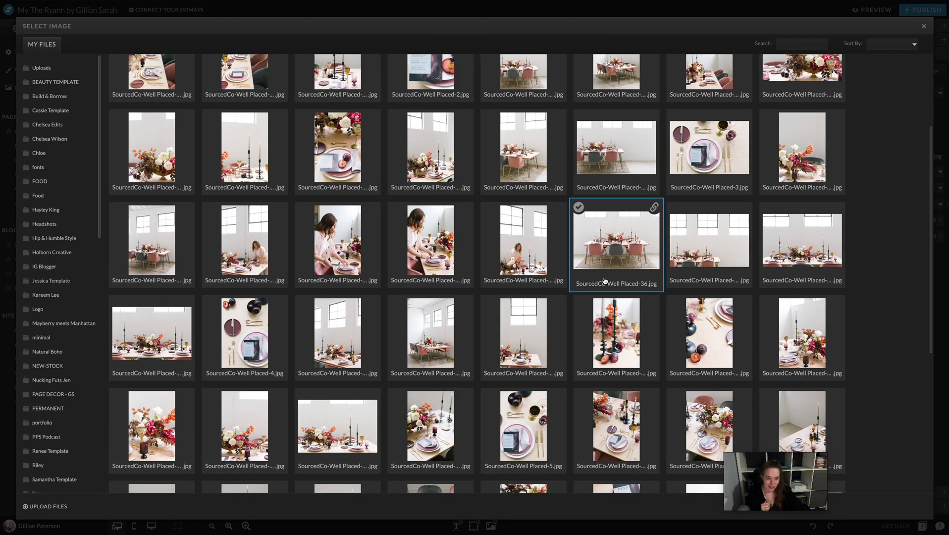
scroll("down", 3)
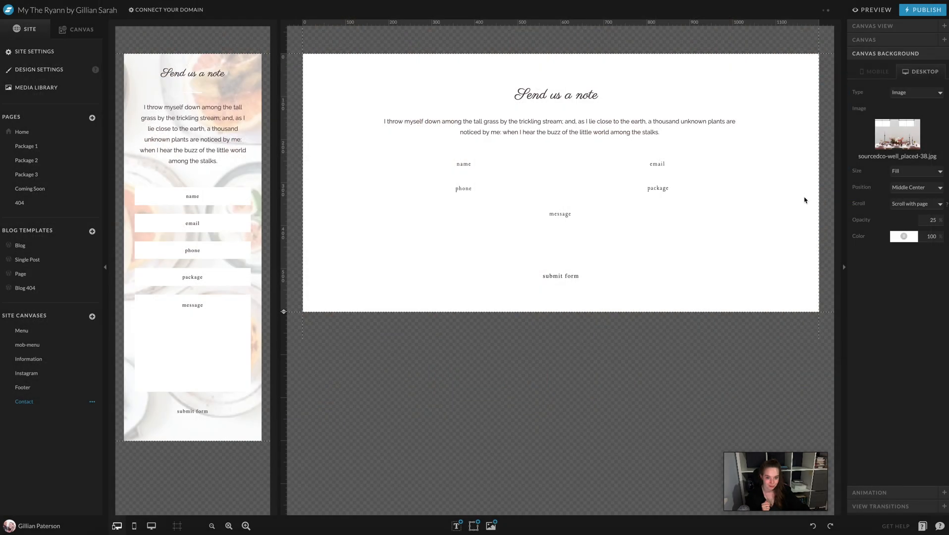
mouse_move(797, 151)
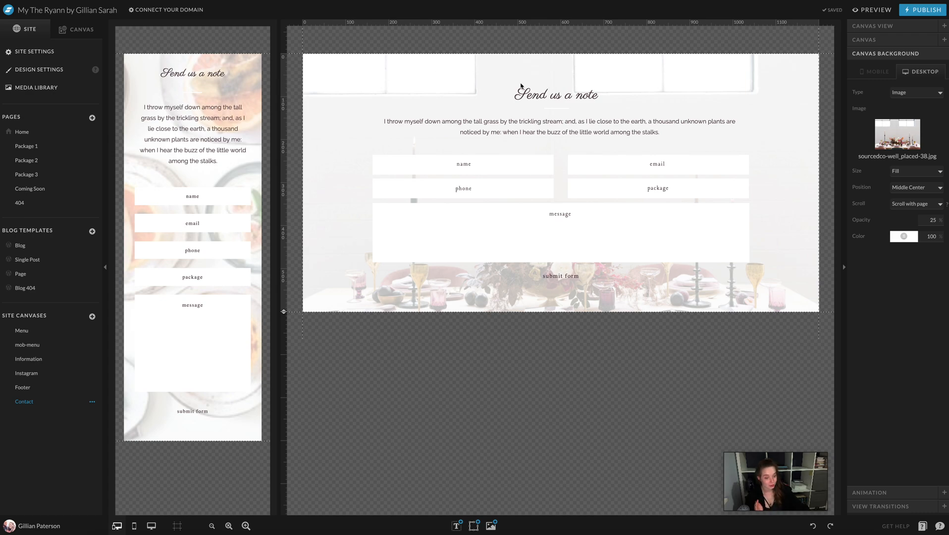
mouse_move(804, 75)
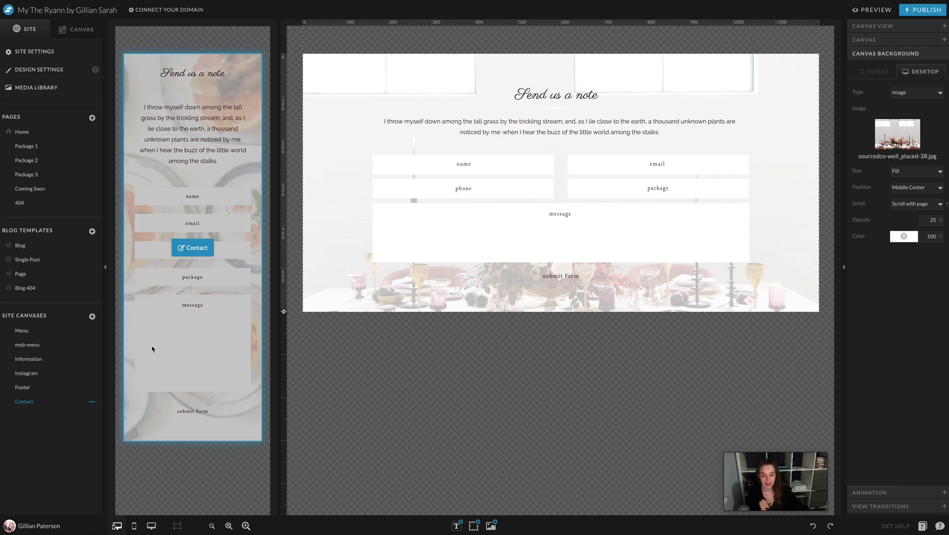
Set the Contact canvas mobile background to the SourcedCo-Well Placed-23 floral table-setting photo
left_click(874, 71)
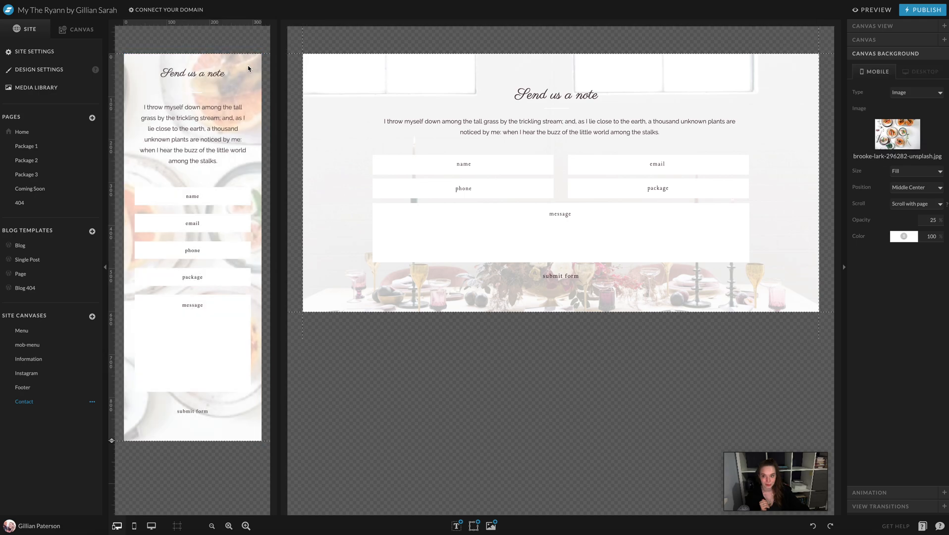
left_click(896, 134)
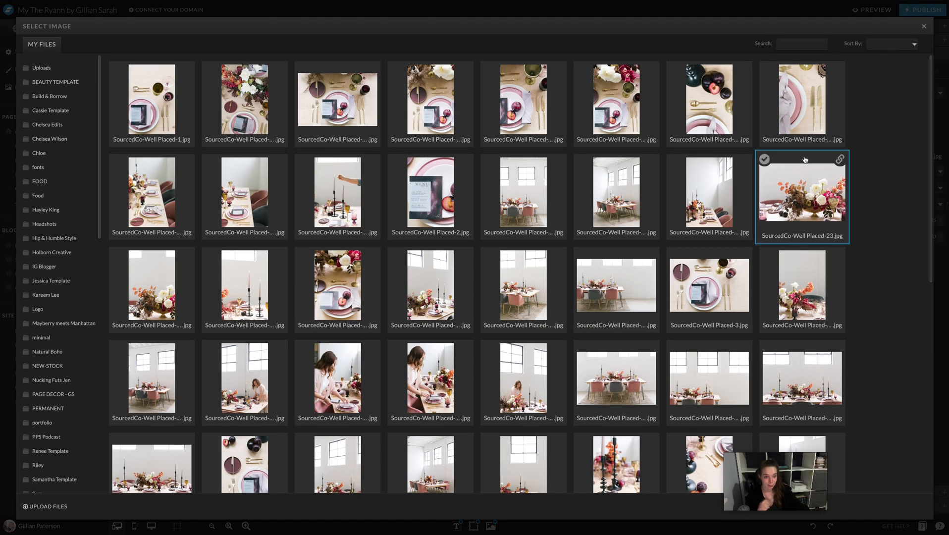
left_click(709, 196)
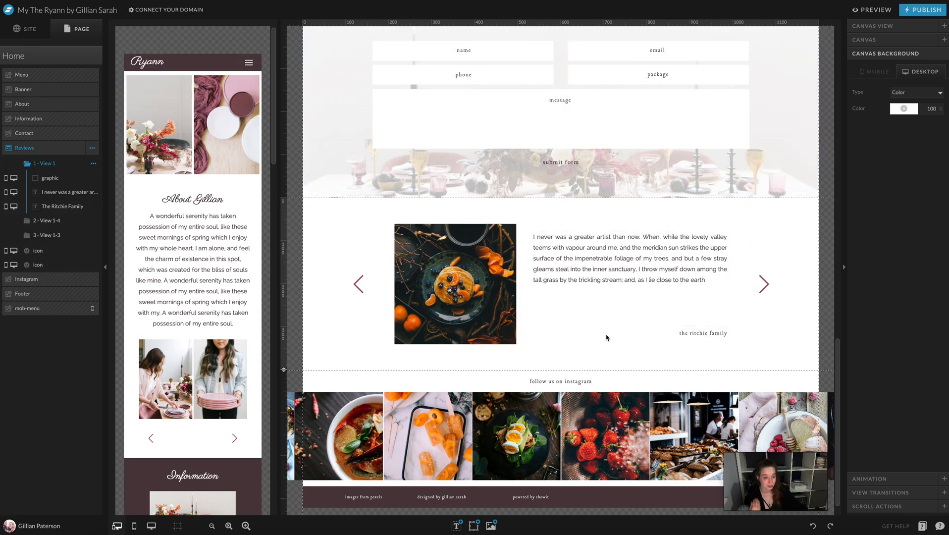
Pick a SourcedCo-Well Placed table-setting photo for the Reviews slideshow slide
left_click(455, 283)
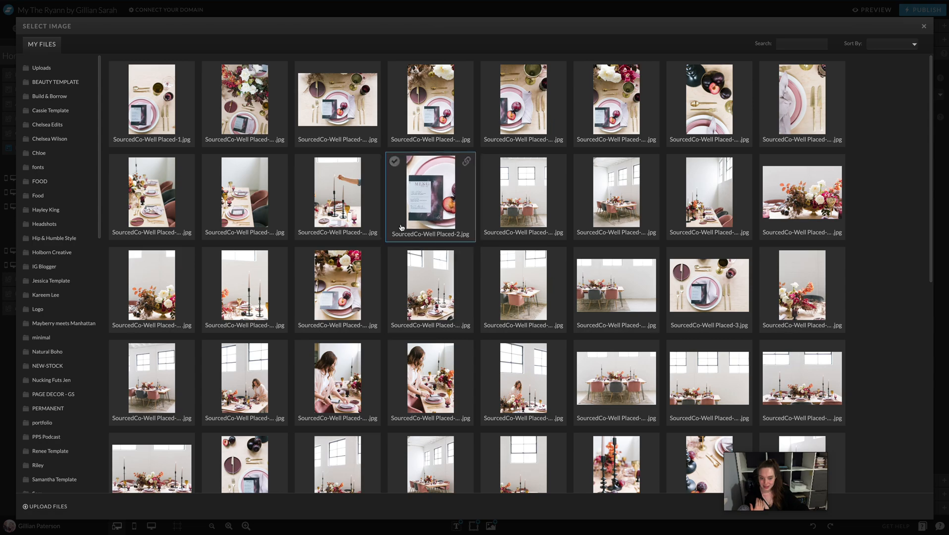
scroll("down", 3)
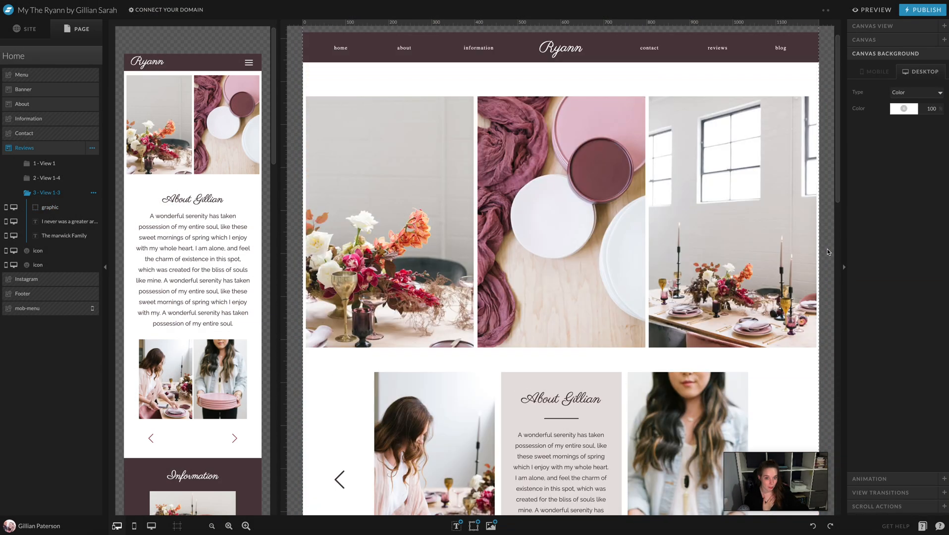
scroll("down", 3)
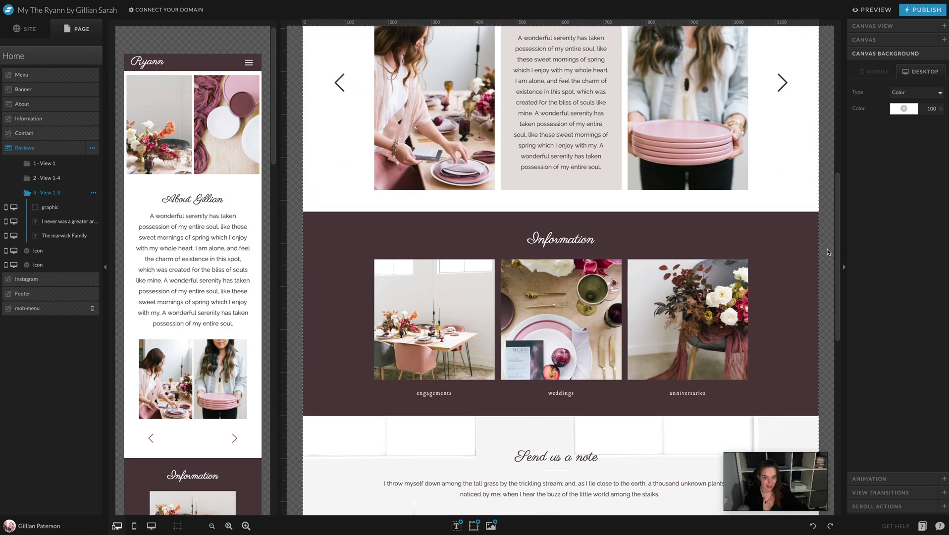
scroll("down", 3)
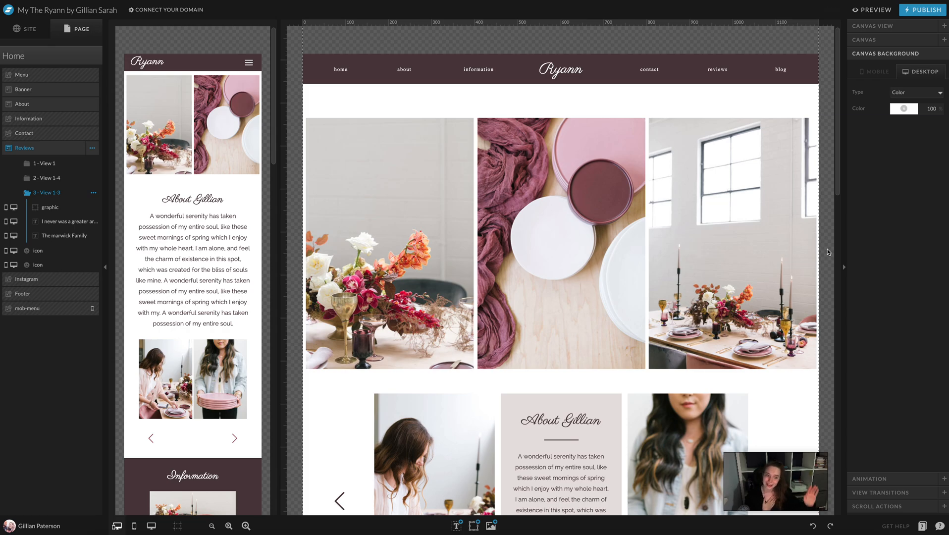
scroll("down", 3)
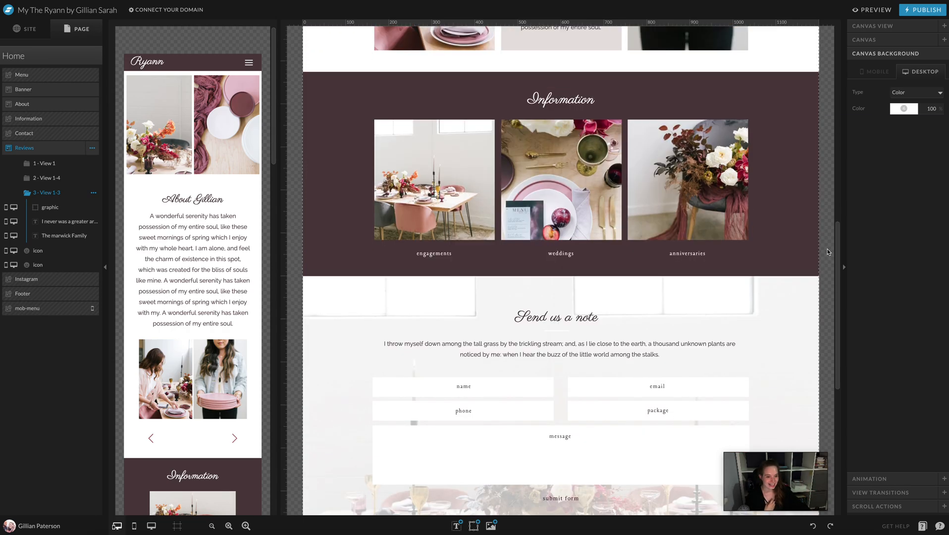
scroll("down", 3)
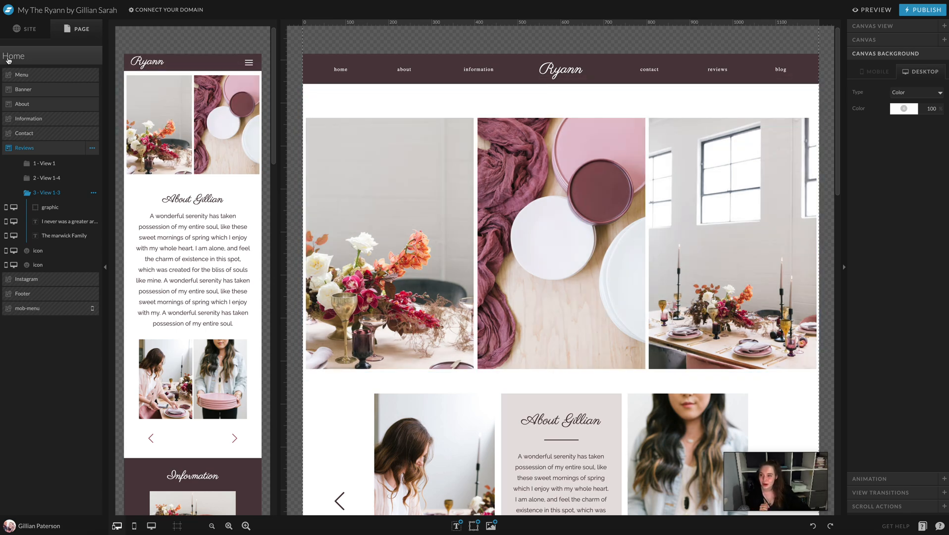
left_click(25, 29)
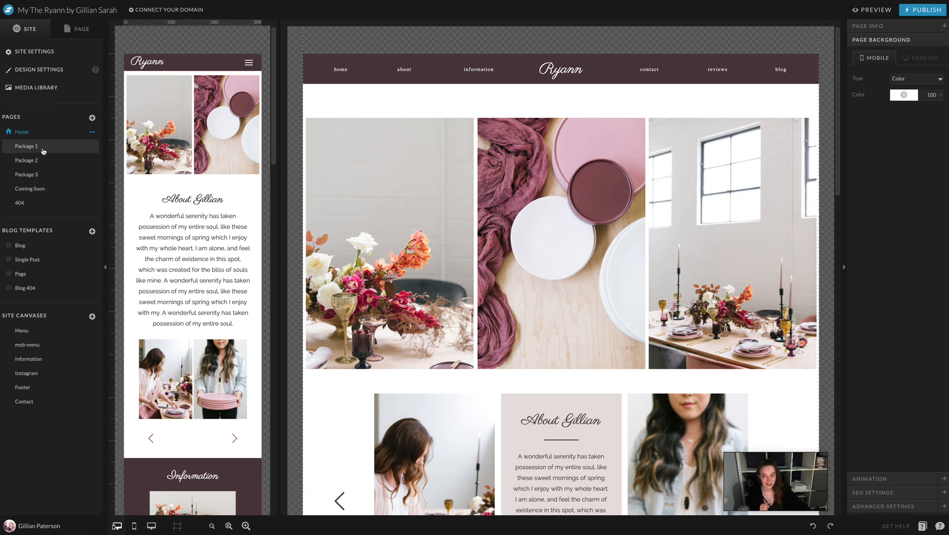
Empty the Package 1 gallery's food images and check six table-setting photos in the image library
left_click(25, 145)
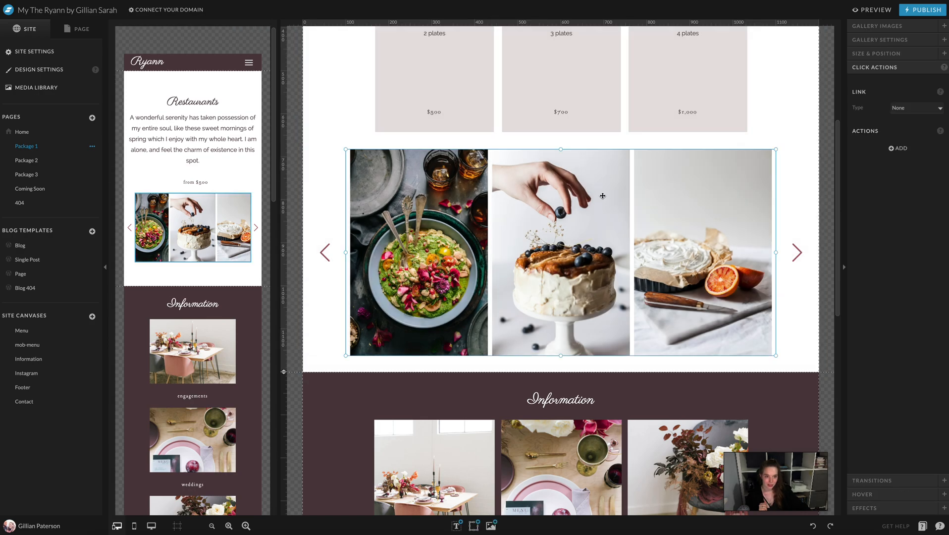
mouse_move(459, 307)
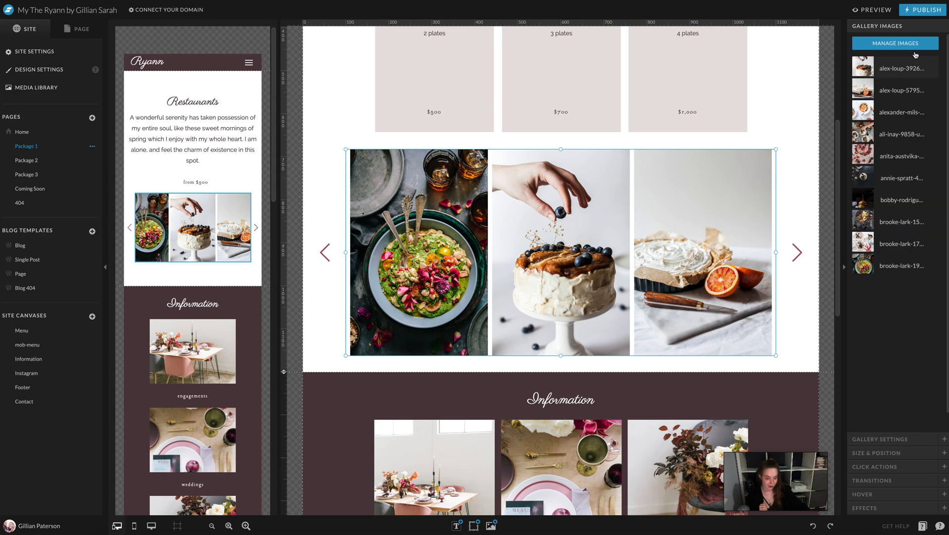
left_click(894, 43)
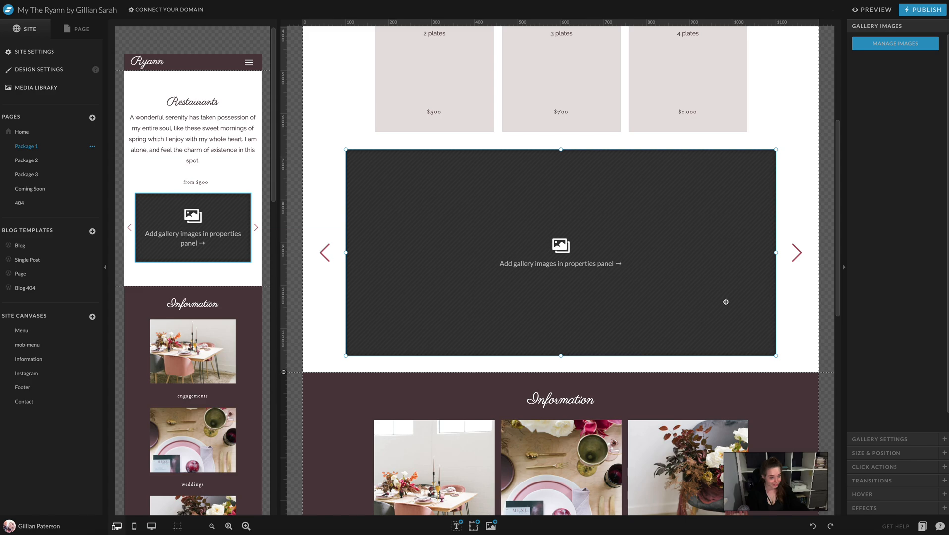
mouse_move(607, 239)
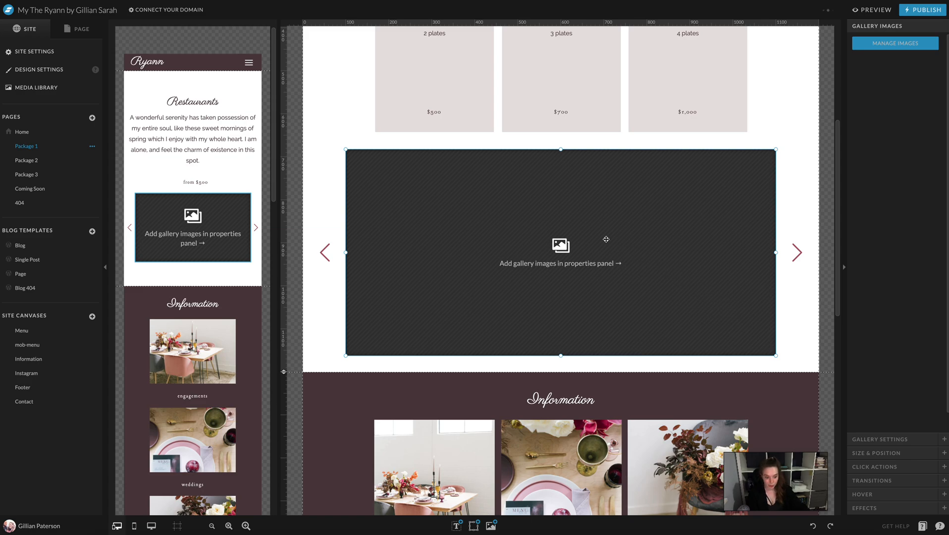
left_click(896, 42)
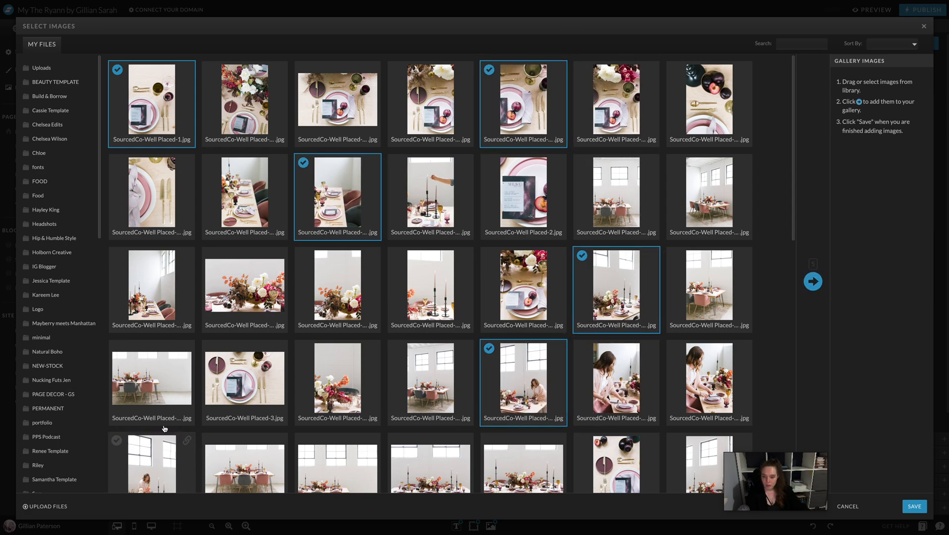
Add the checked SourcedCo table-setting photos to Package 1's Gallery Images and save
scroll("down", 3)
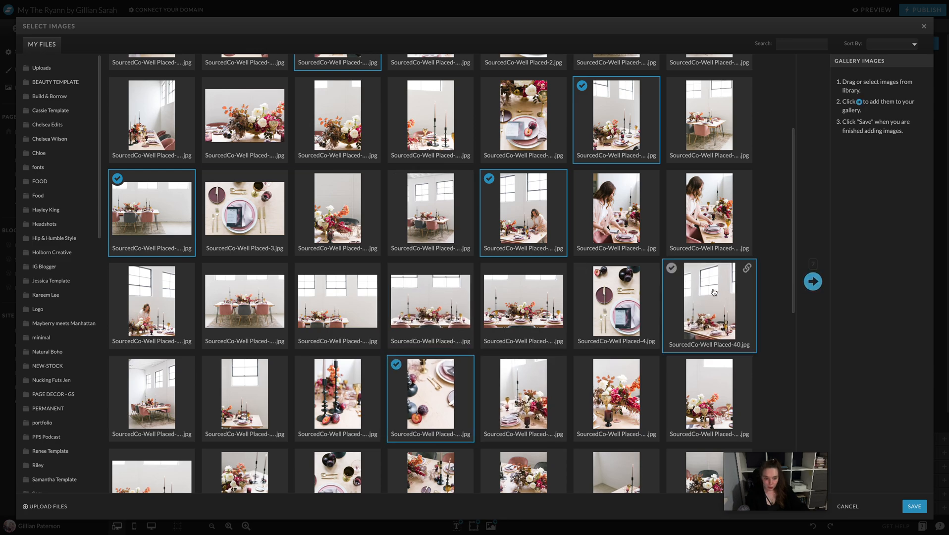
scroll("down", 3)
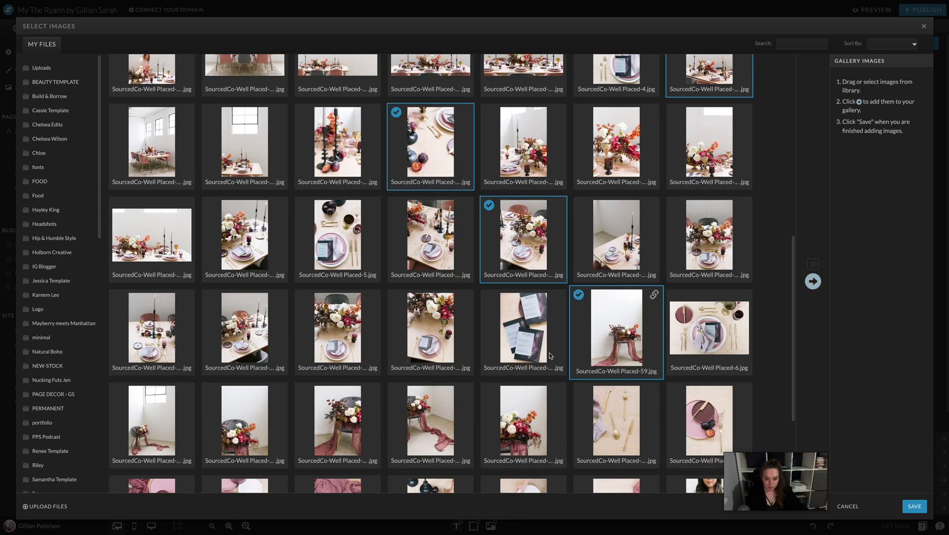
scroll("down", 3)
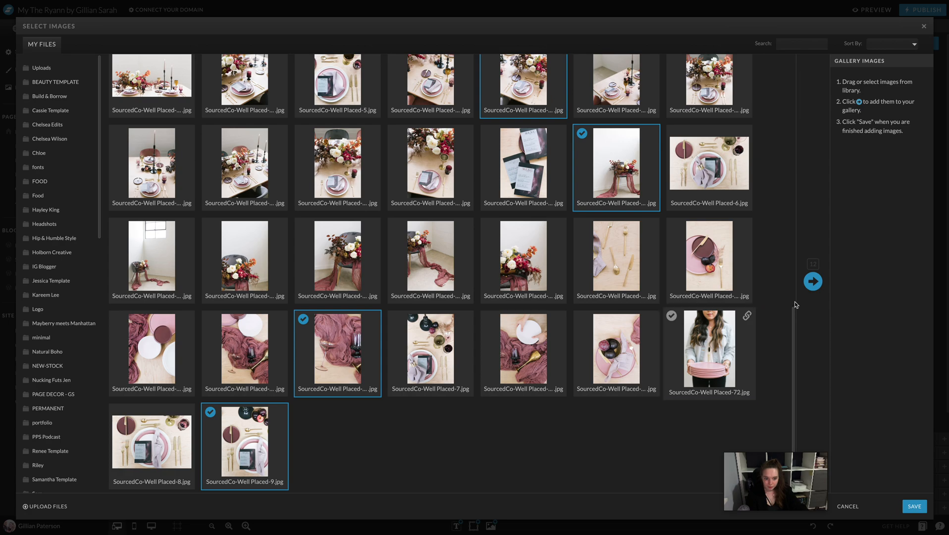
left_click(814, 281)
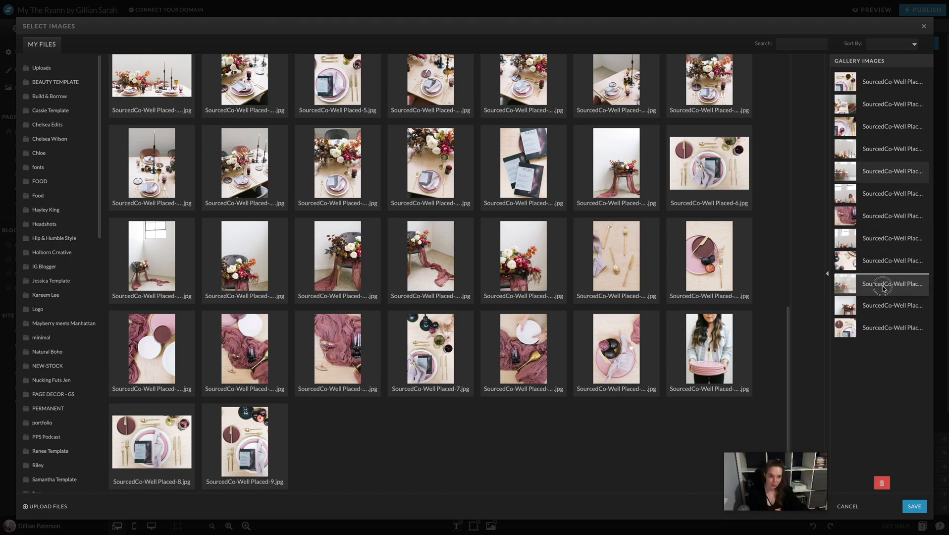
left_click(915, 506)
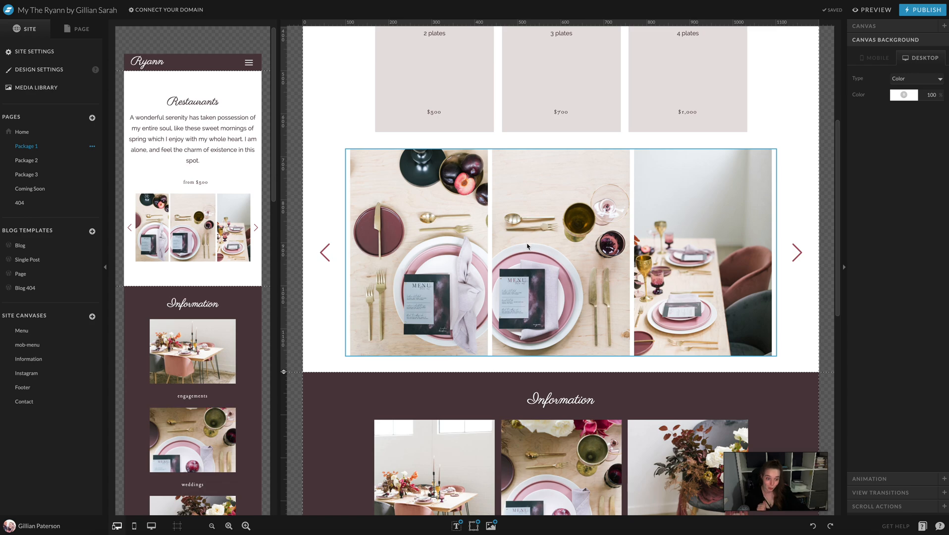
Deselect the gallery and launch a live site preview of the Package 1 page
left_click(560, 252)
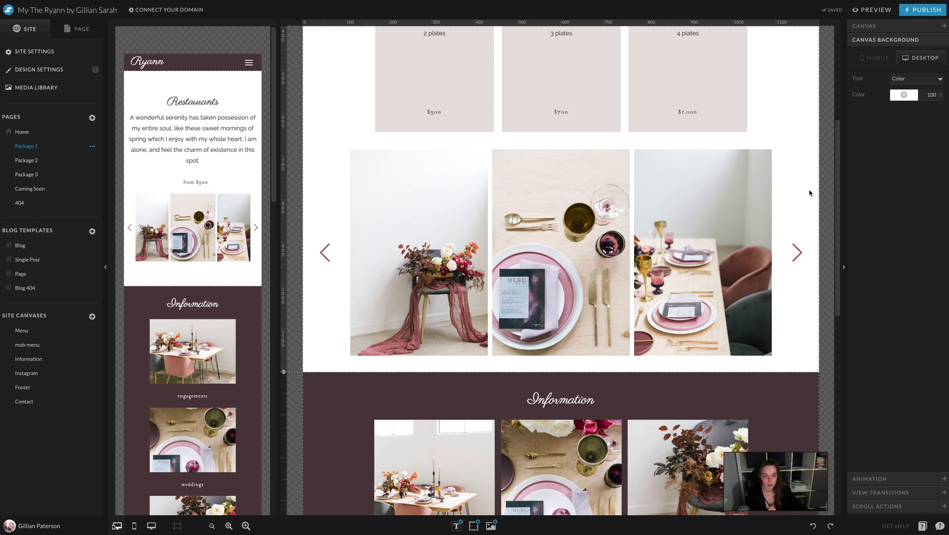
left_click(874, 9)
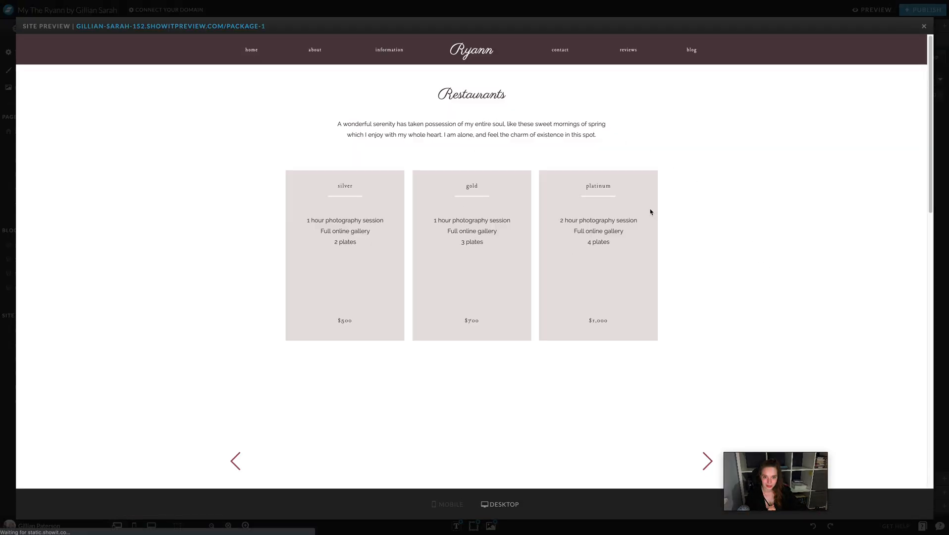
Advance through the gallery's table-setting slides in Site Preview, then close the preview
scroll("down", 3)
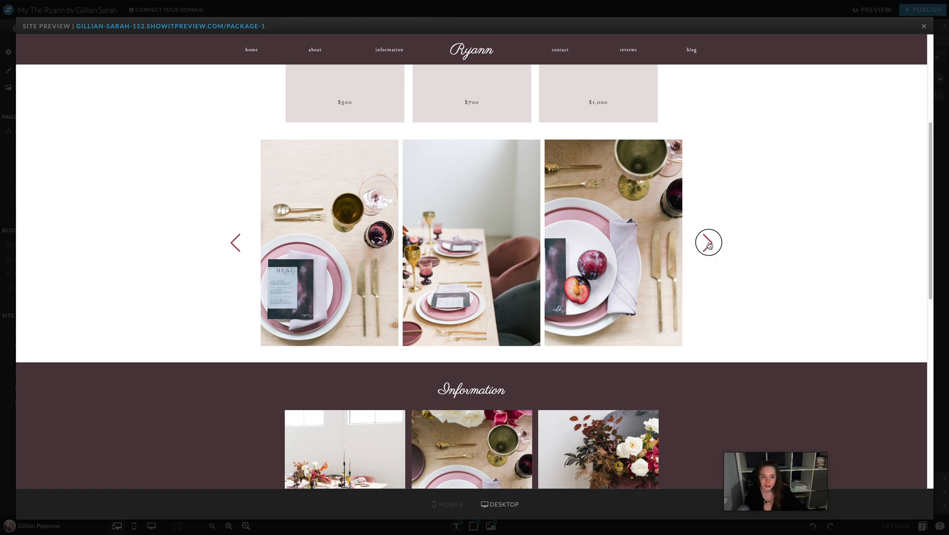
left_click(708, 242)
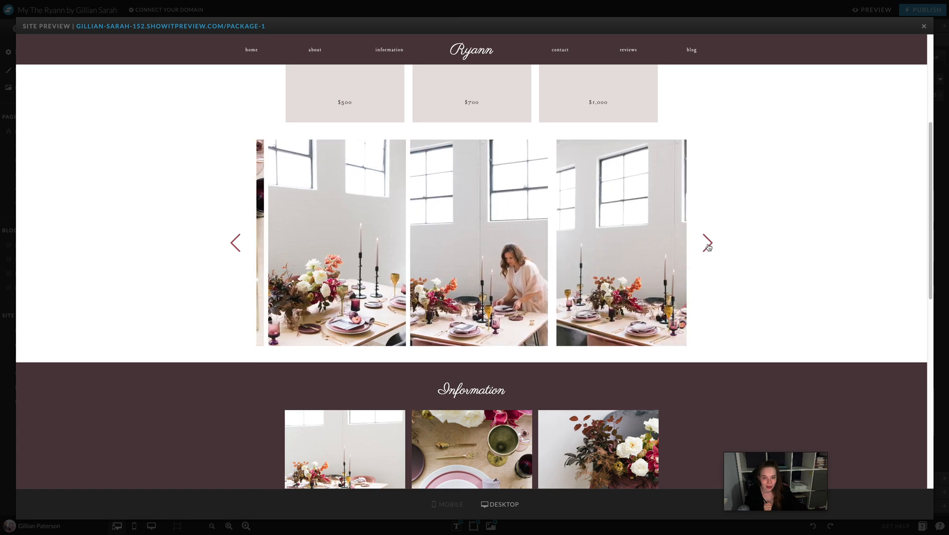
left_click(706, 243)
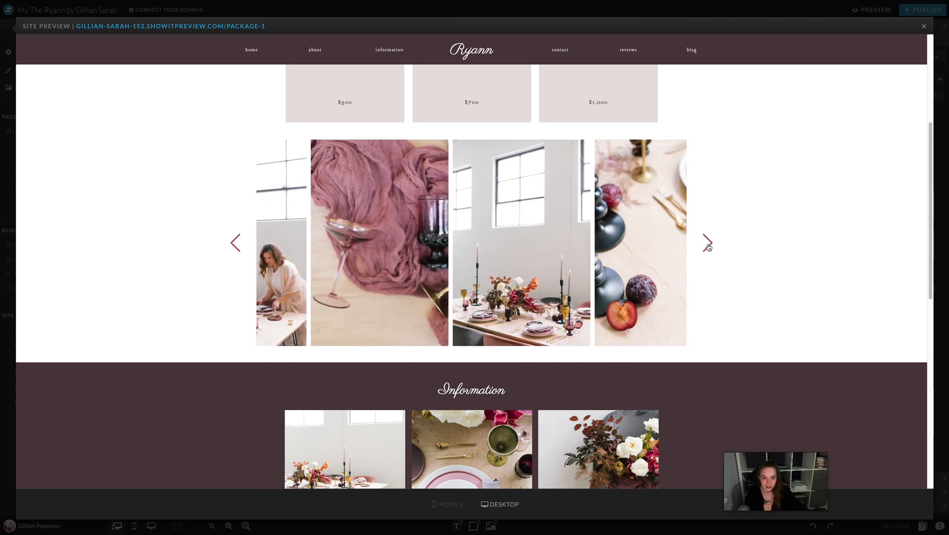
left_click(708, 243)
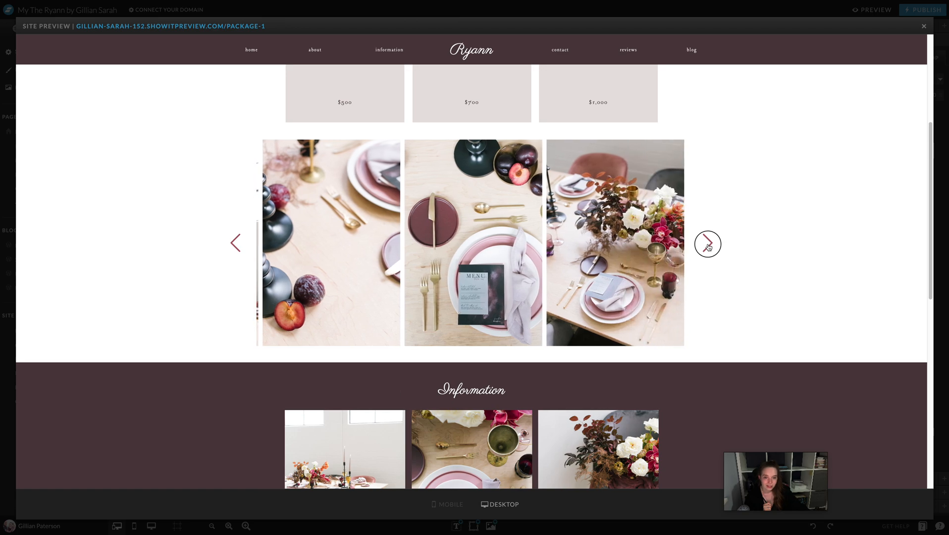
left_click(708, 244)
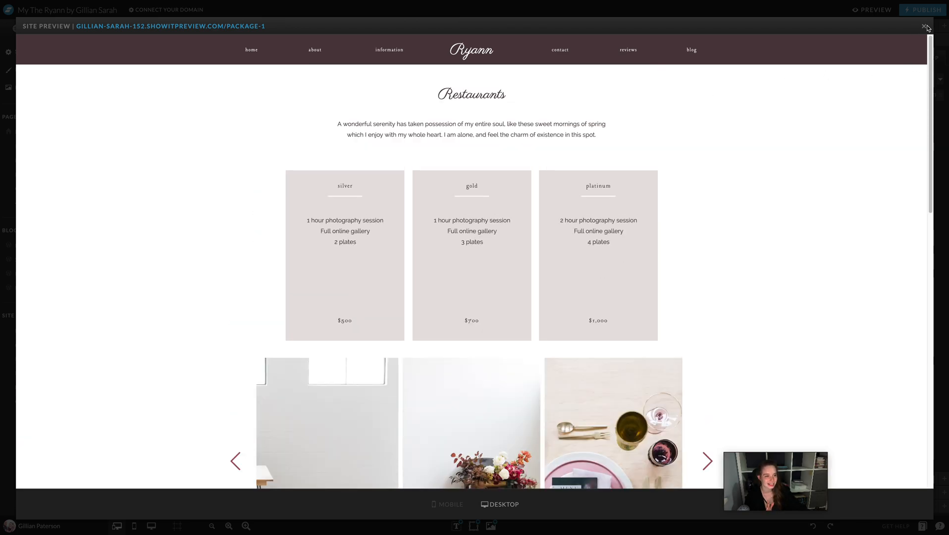
left_click(926, 27)
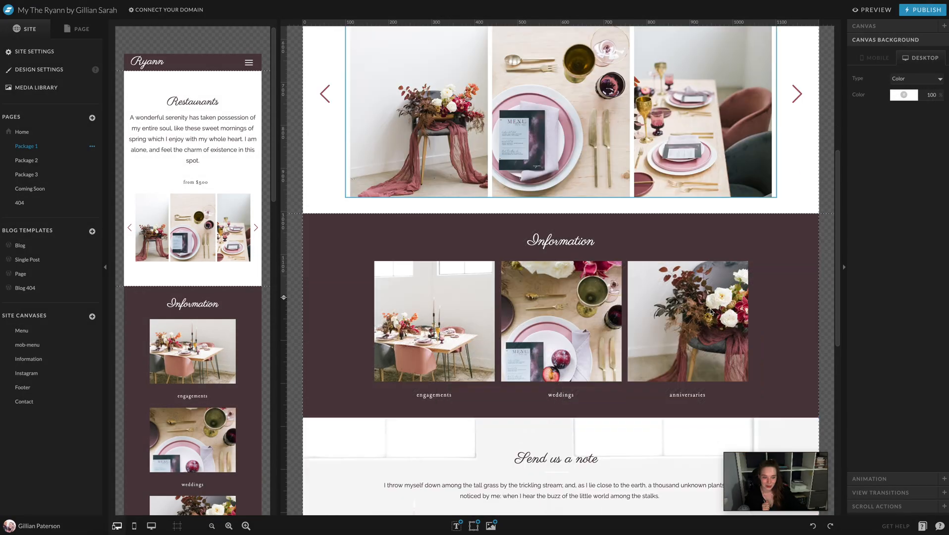
scroll("down", 3)
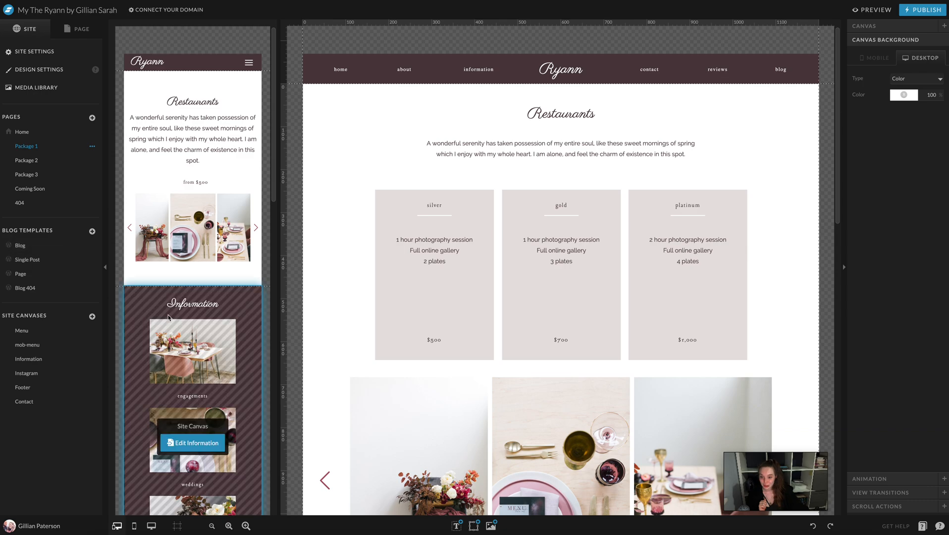
left_click(872, 58)
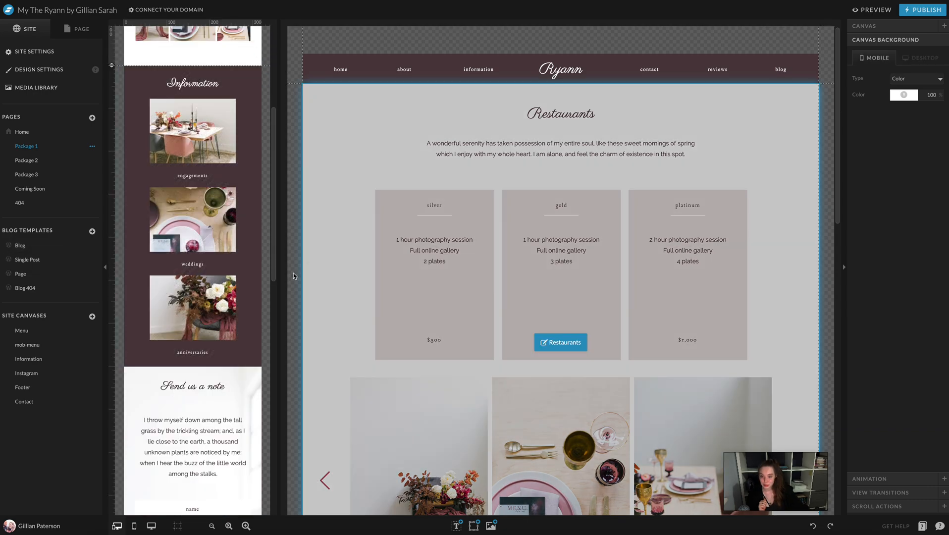
mouse_move(379, 248)
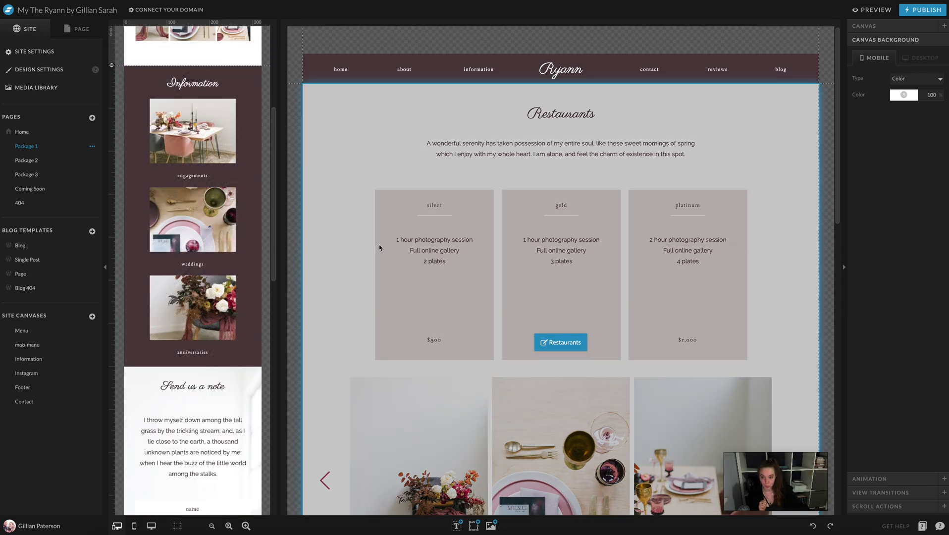
scroll("down", 3)
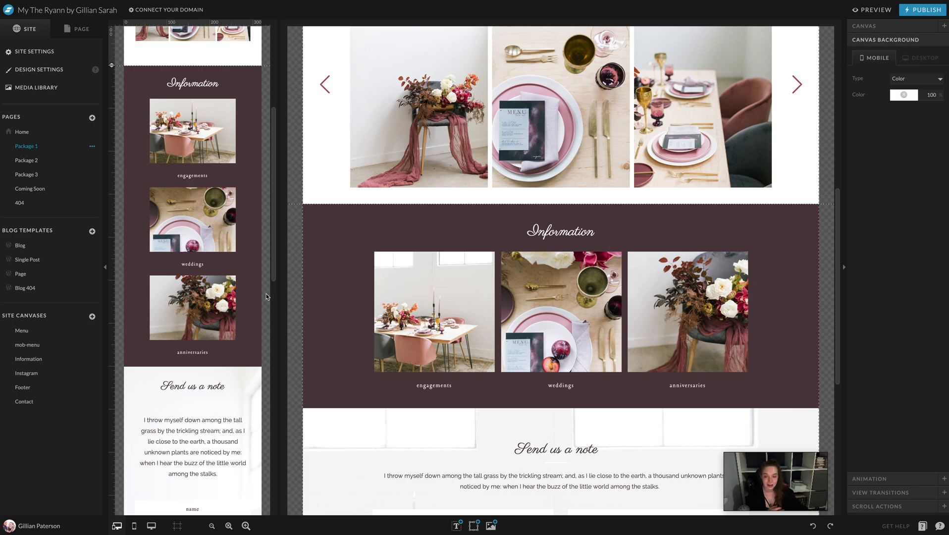
scroll("down", 3)
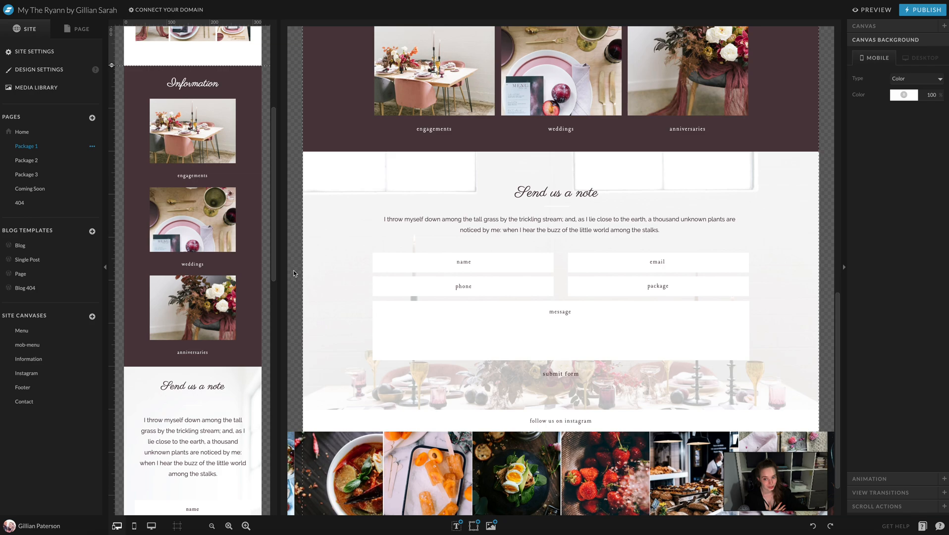